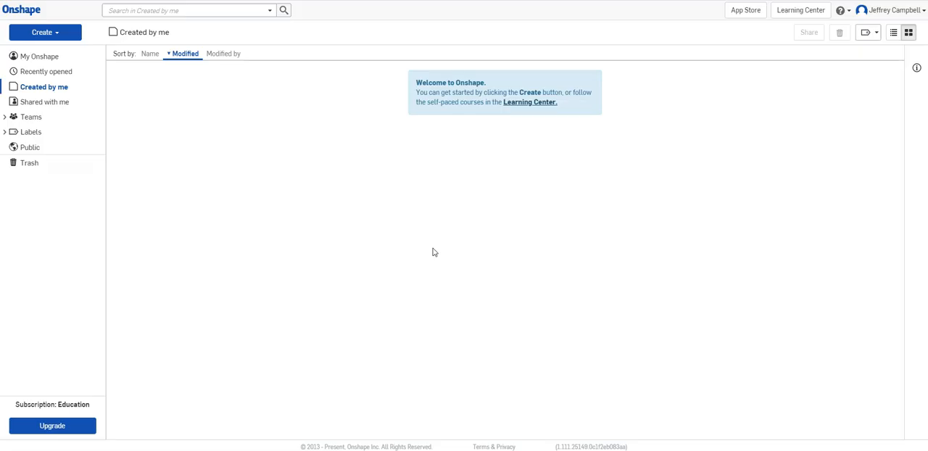
pyautogui.moveTo(426, 256)
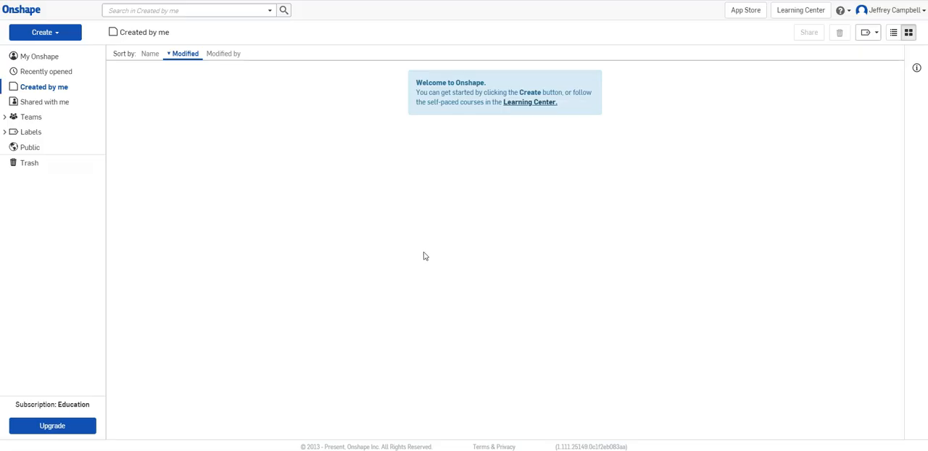
pyautogui.moveTo(424, 257)
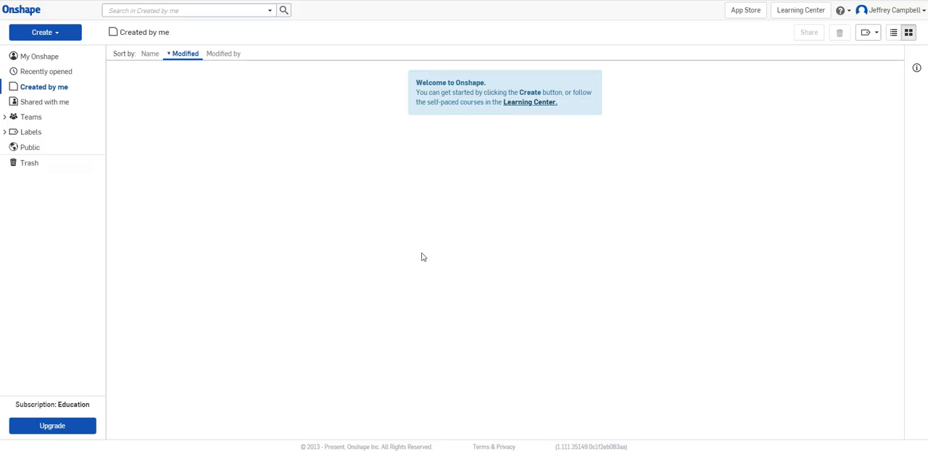
pyautogui.moveTo(375, 242)
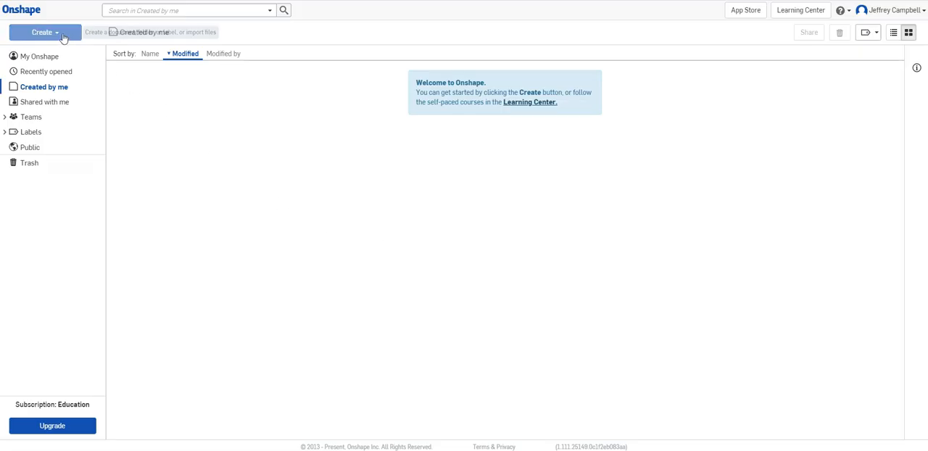
# Start a new document from the Create menu and select its name field for renaming
pyautogui.click(40, 32)
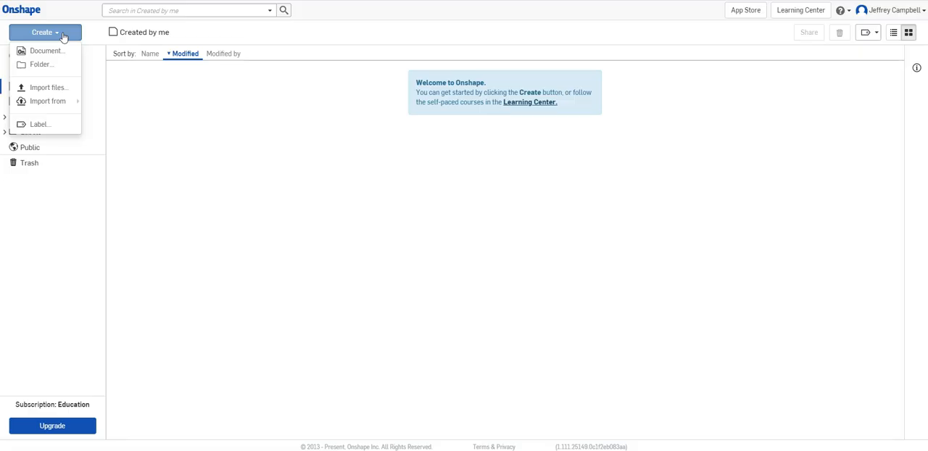
pyautogui.moveTo(47, 51)
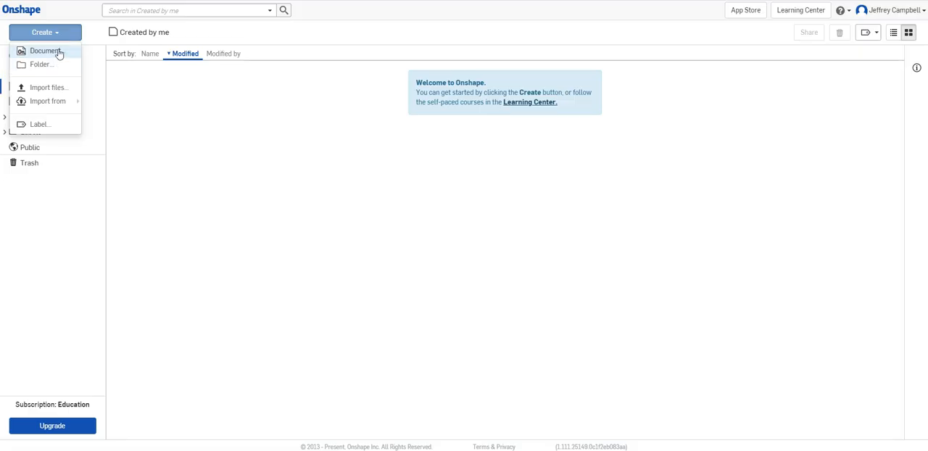
pyautogui.moveTo(40, 64)
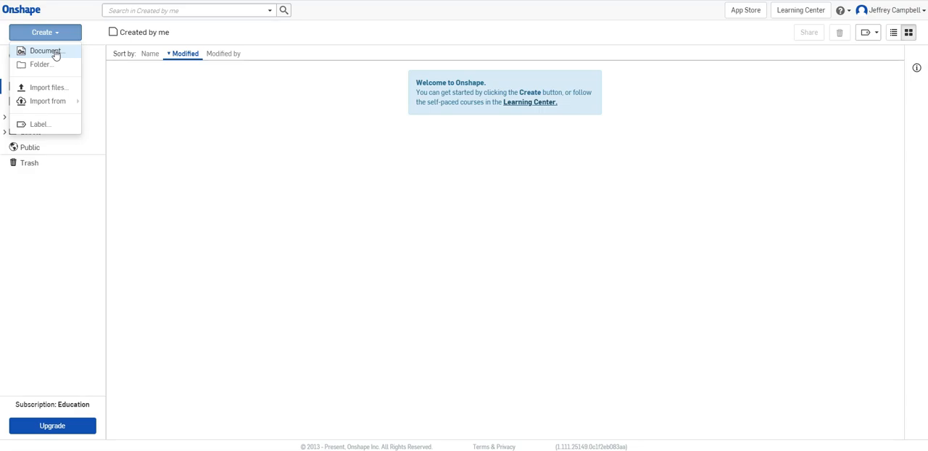
pyautogui.click(46, 51)
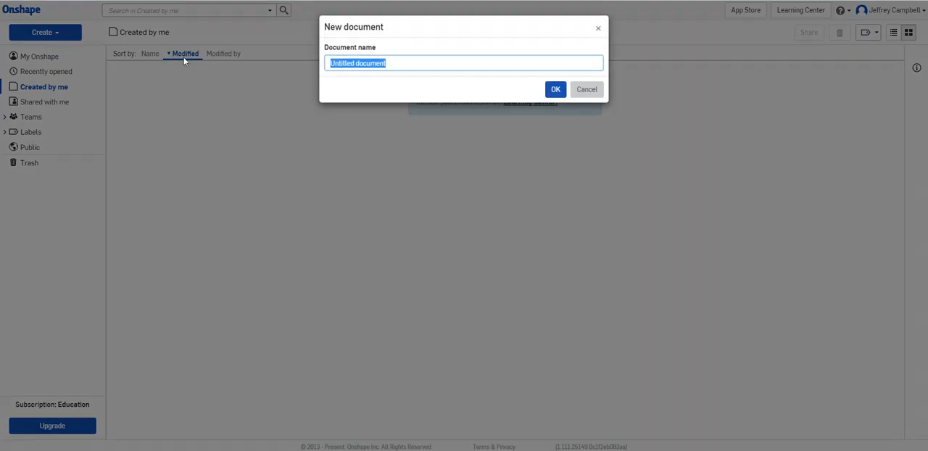
pyautogui.click(586, 90)
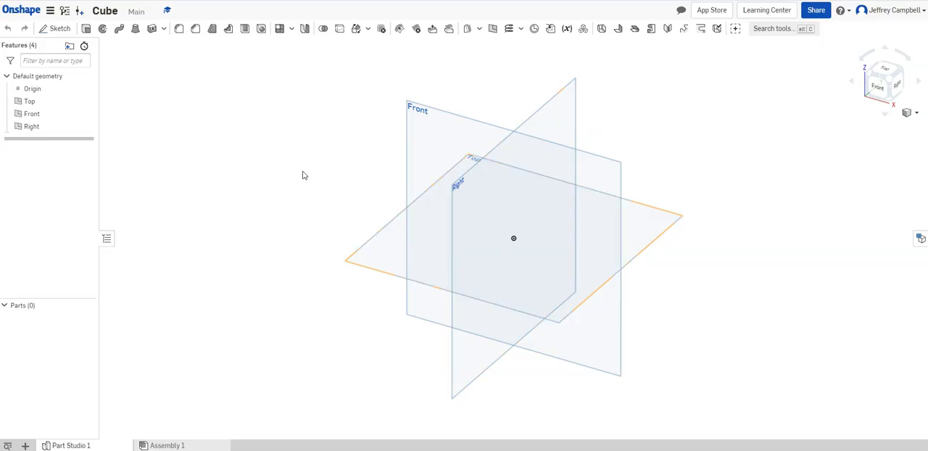
pyautogui.moveTo(323, 168)
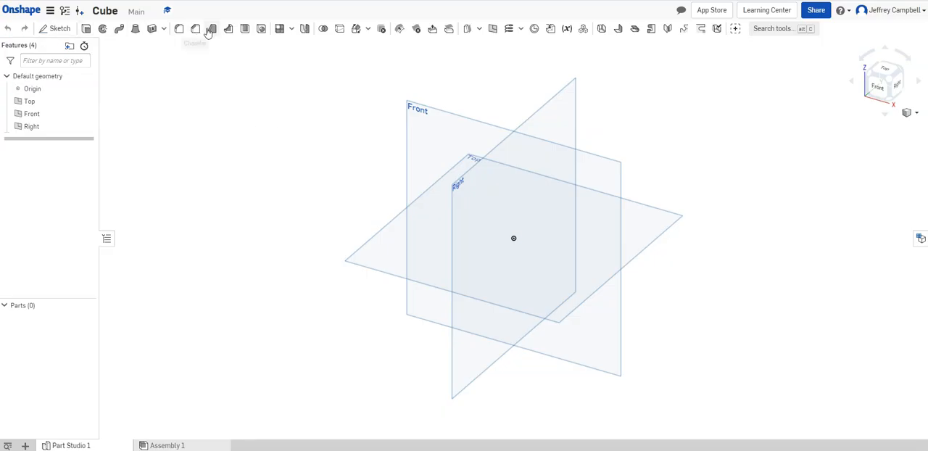
pyautogui.moveTo(550, 43)
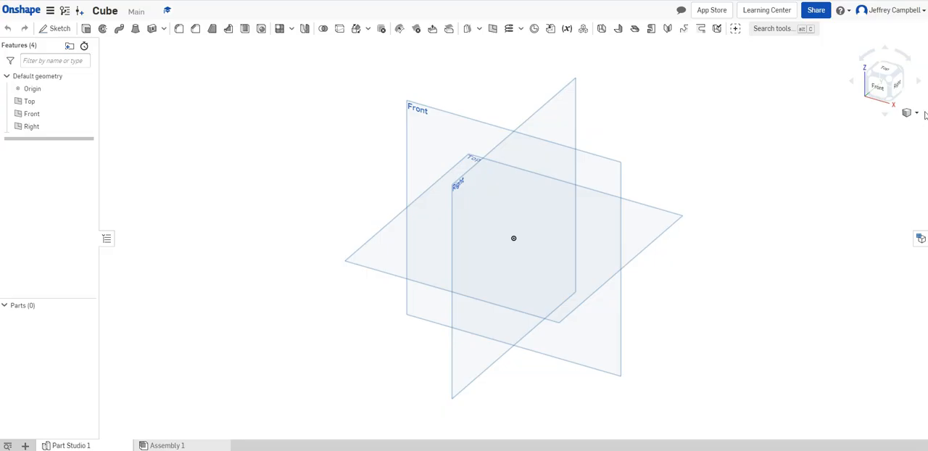
# Review the view and render options list, showing Shaded mode
pyautogui.click(912, 113)
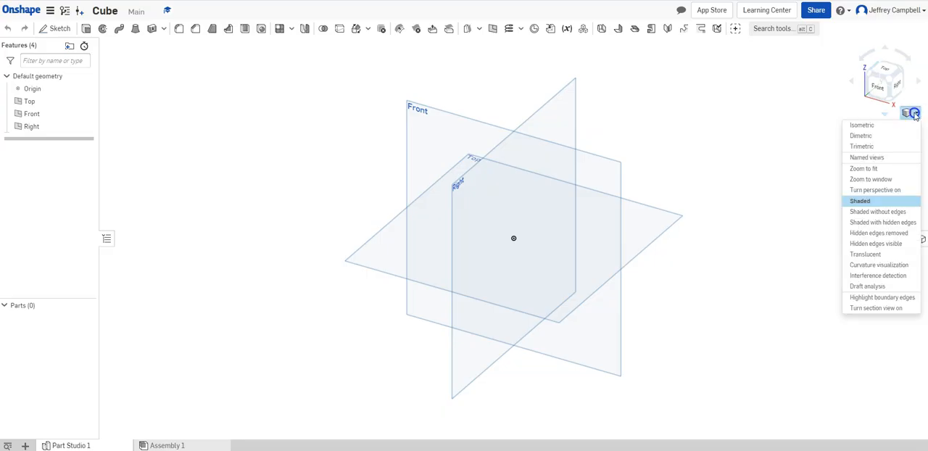
pyautogui.moveTo(878, 212)
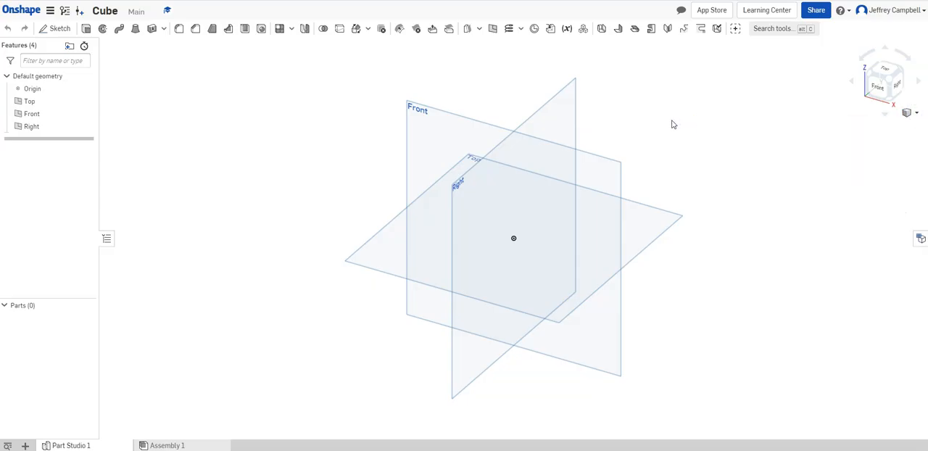
pyautogui.moveTo(333, 108)
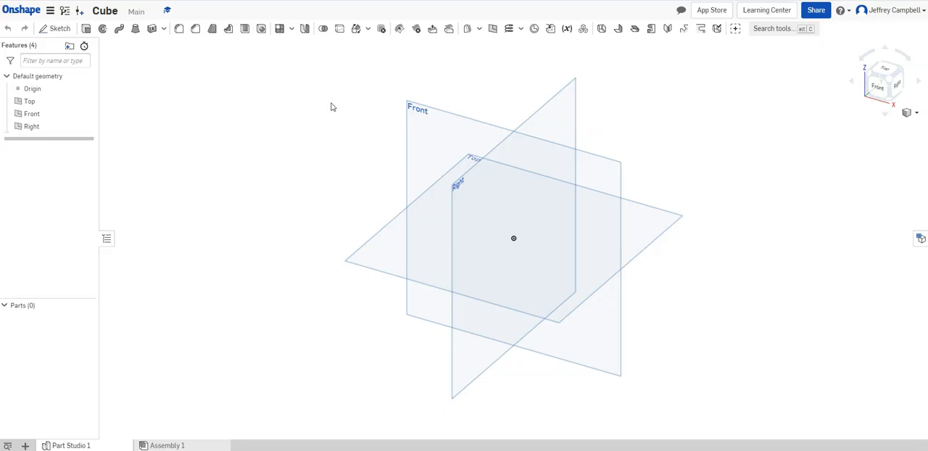
pyautogui.moveTo(235, 103)
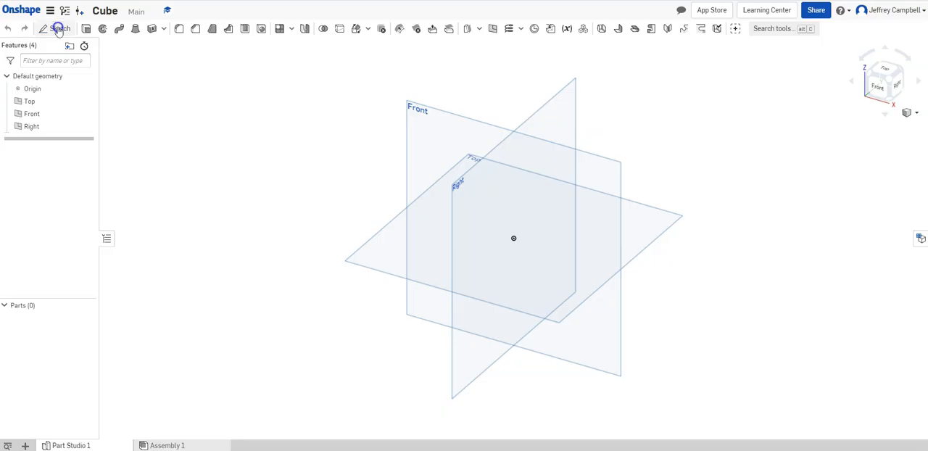
# Create Sketch 1 on the Front plane
pyautogui.click(58, 29)
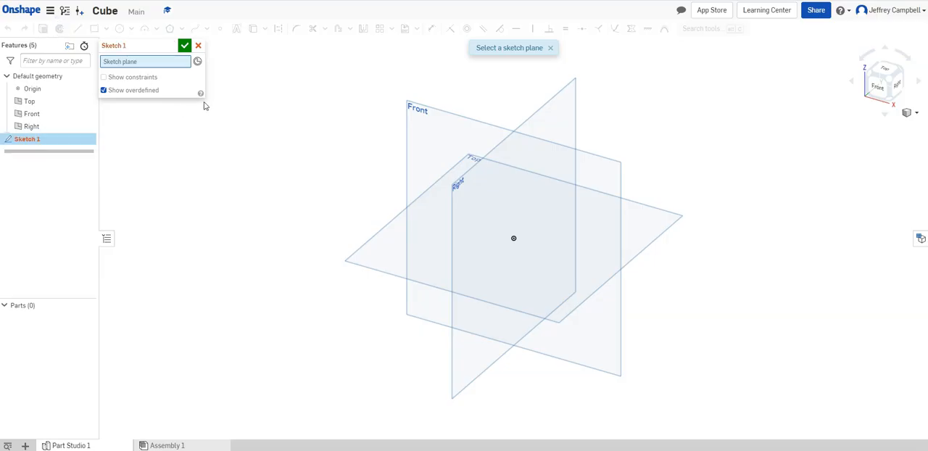
pyautogui.moveTo(358, 141)
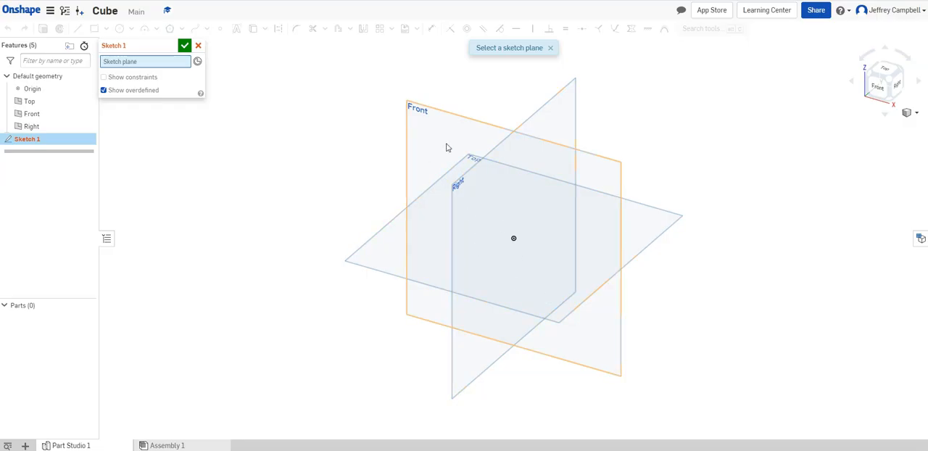
pyautogui.click(429, 126)
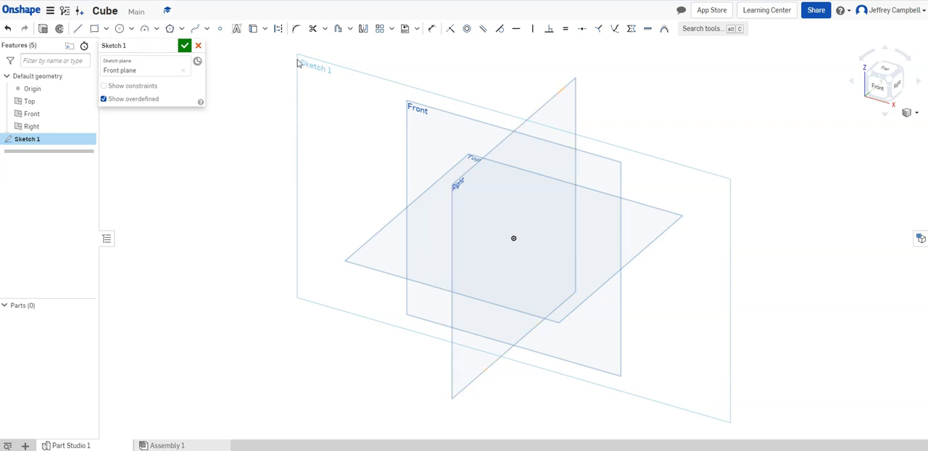
pyautogui.moveTo(415, 127)
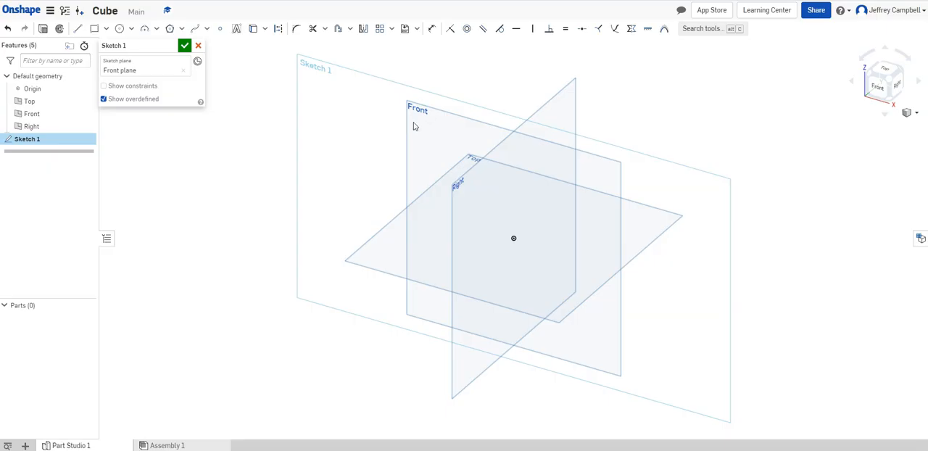
pyautogui.moveTo(579, 215)
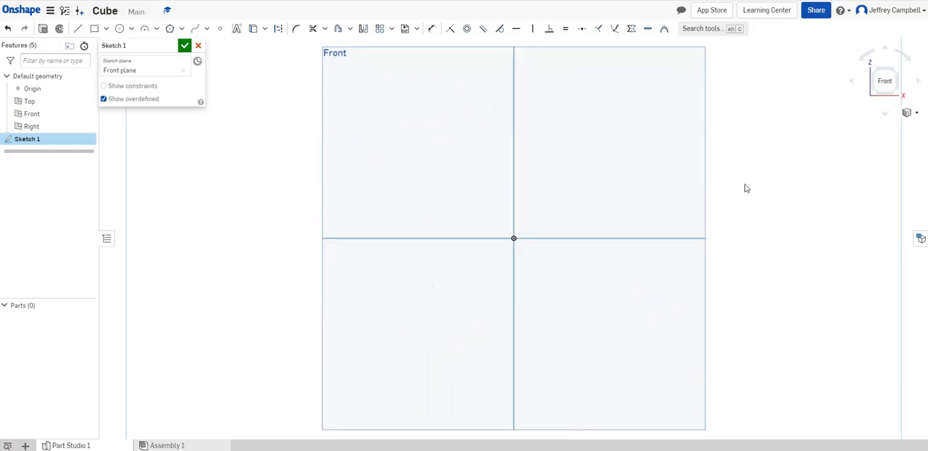
pyautogui.moveTo(523, 171)
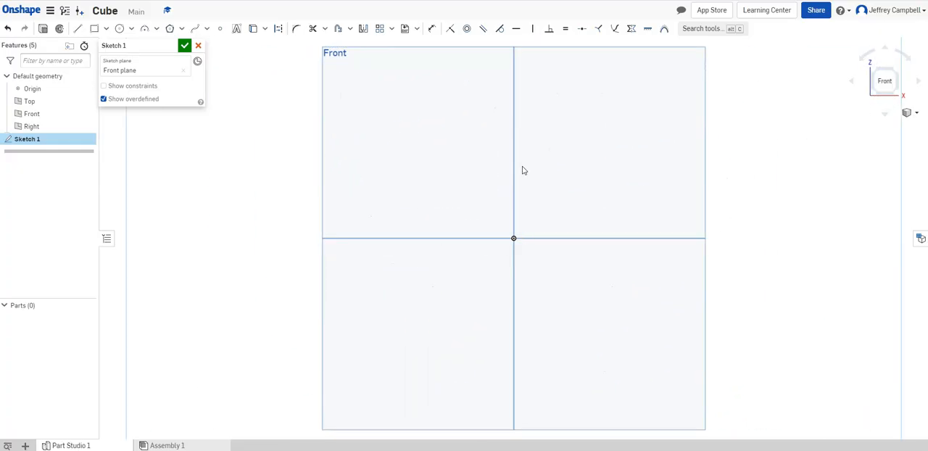
pyautogui.moveTo(795, 238)
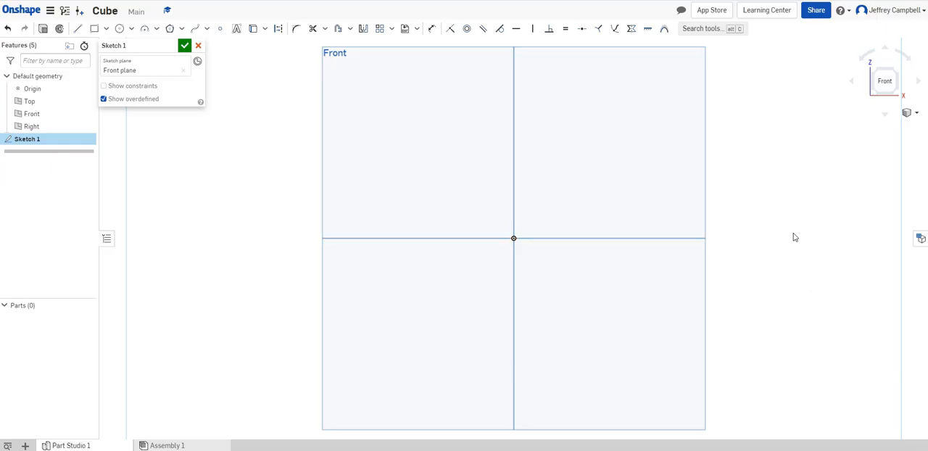
pyautogui.moveTo(270, 110)
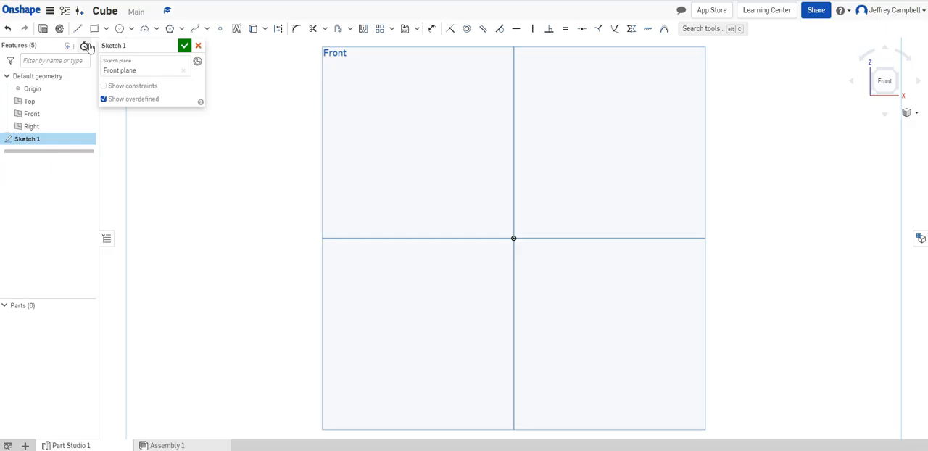
pyautogui.moveTo(380, 29)
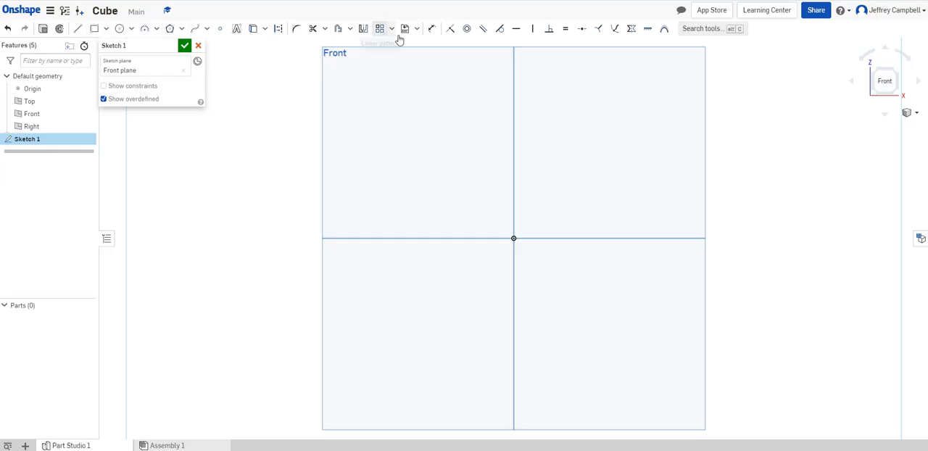
pyautogui.moveTo(198, 136)
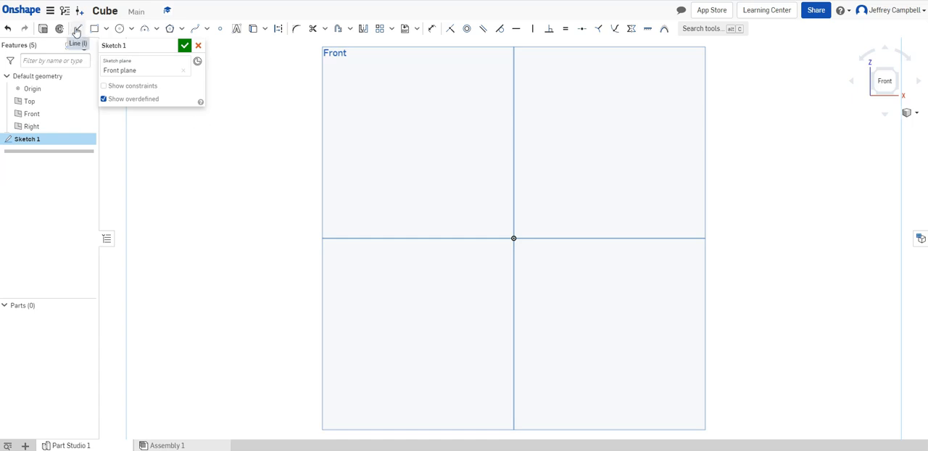
pyautogui.moveTo(325, 29)
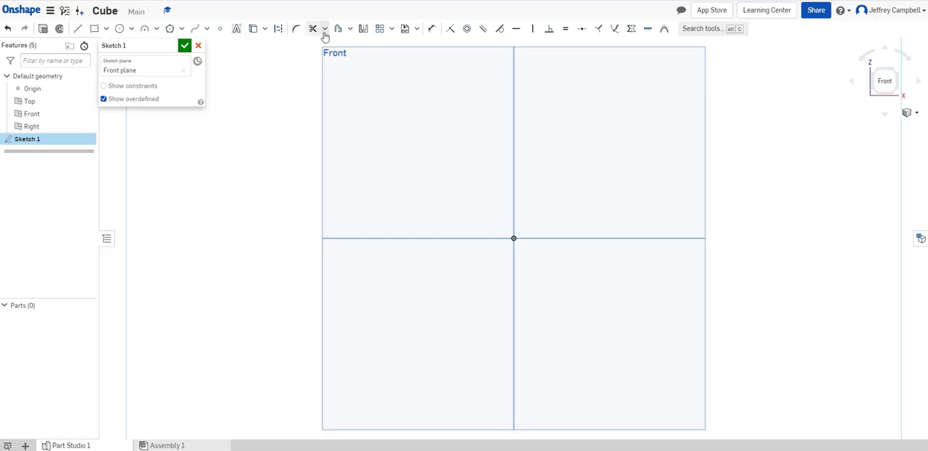
pyautogui.moveTo(283, 96)
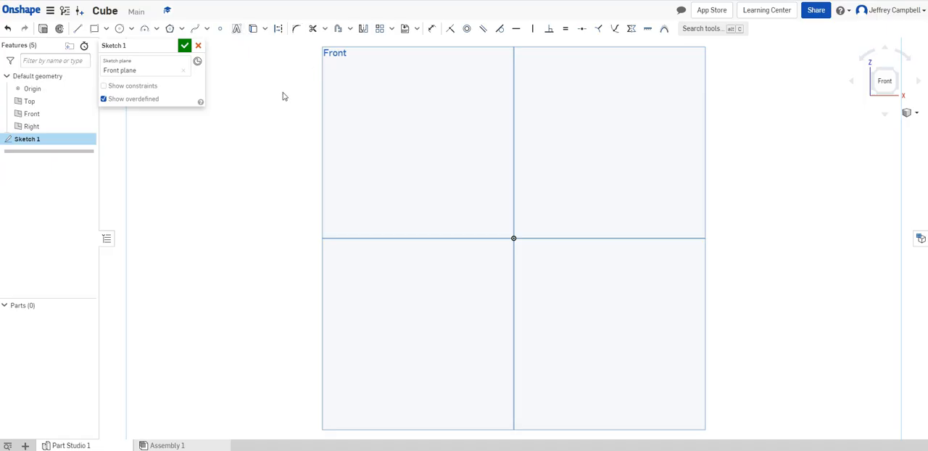
pyautogui.moveTo(267, 103)
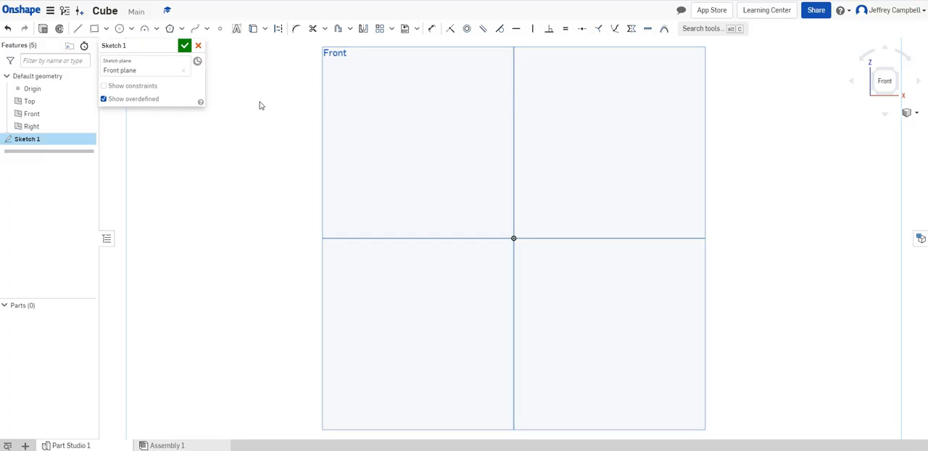
pyautogui.moveTo(147, 73)
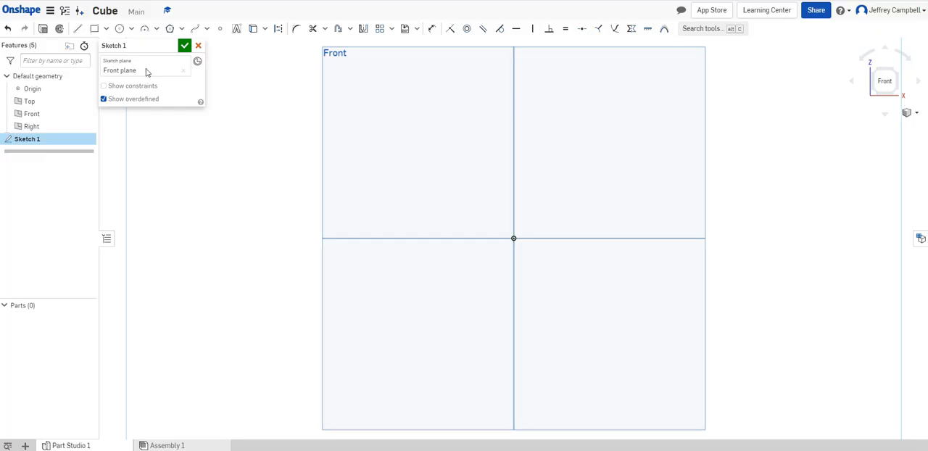
pyautogui.moveTo(94, 29)
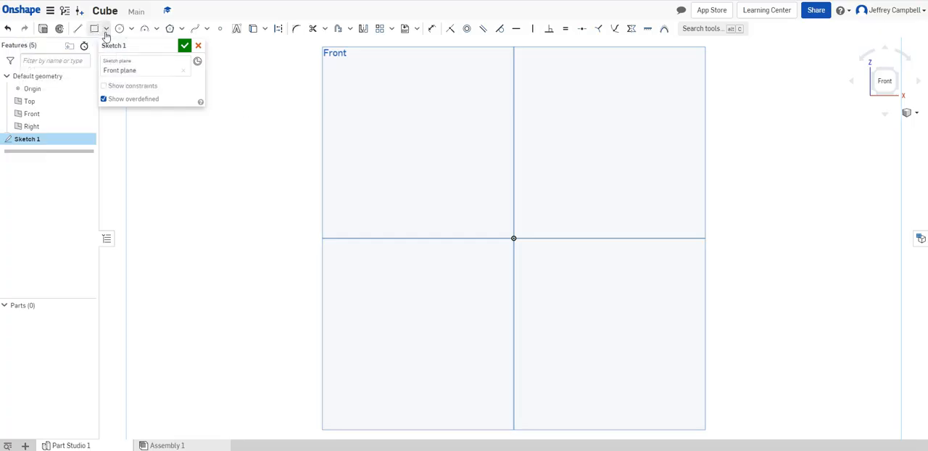
# Draw a corner rectangle starting at the origin and drag out its opposite corner
pyautogui.click(107, 29)
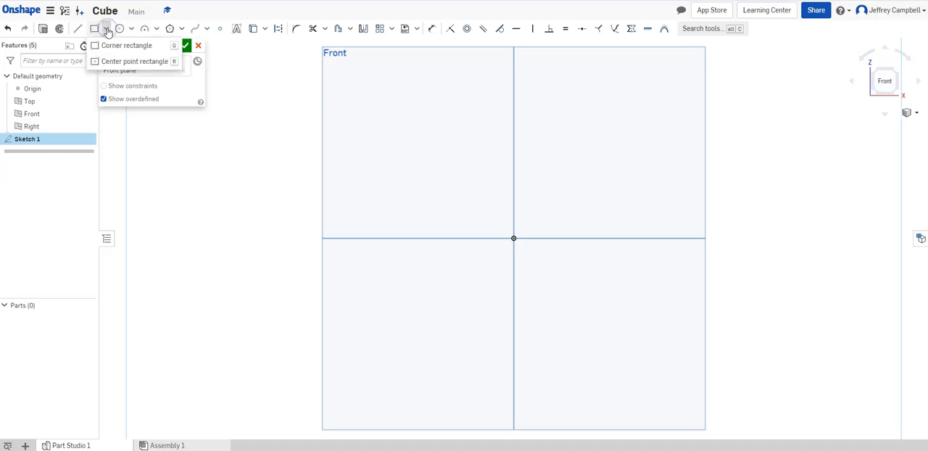
pyautogui.moveTo(109, 61)
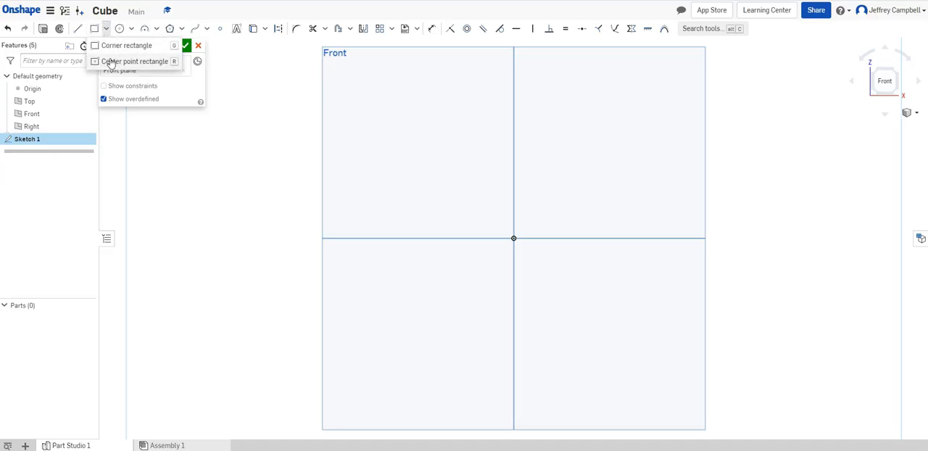
pyautogui.moveTo(127, 45)
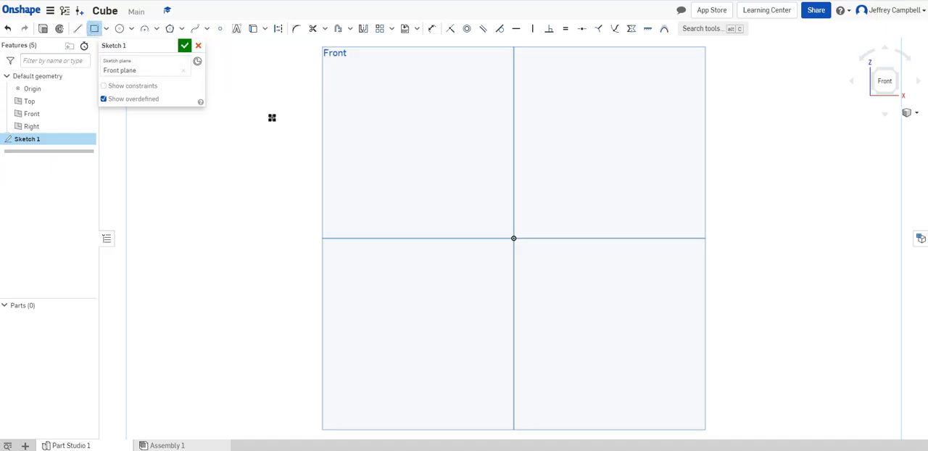
pyautogui.moveTo(464, 156)
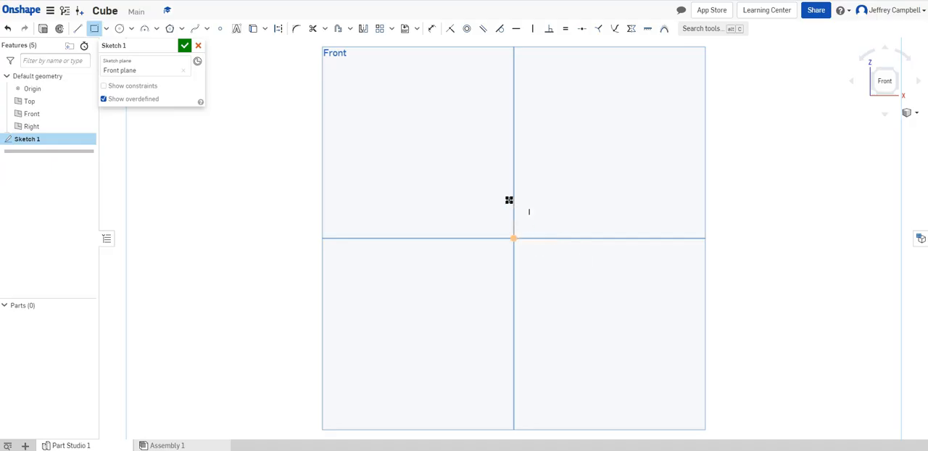
pyautogui.moveTo(515, 238)
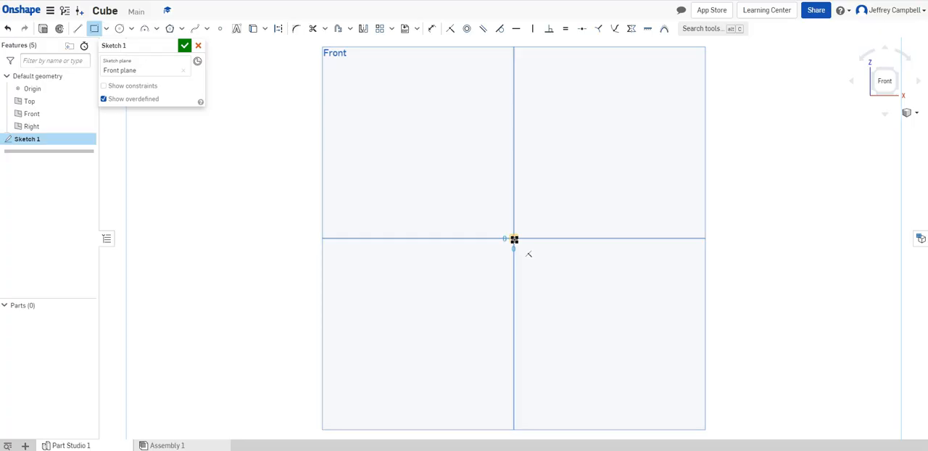
pyautogui.moveTo(513, 238); pyautogui.dragTo(547, 199)
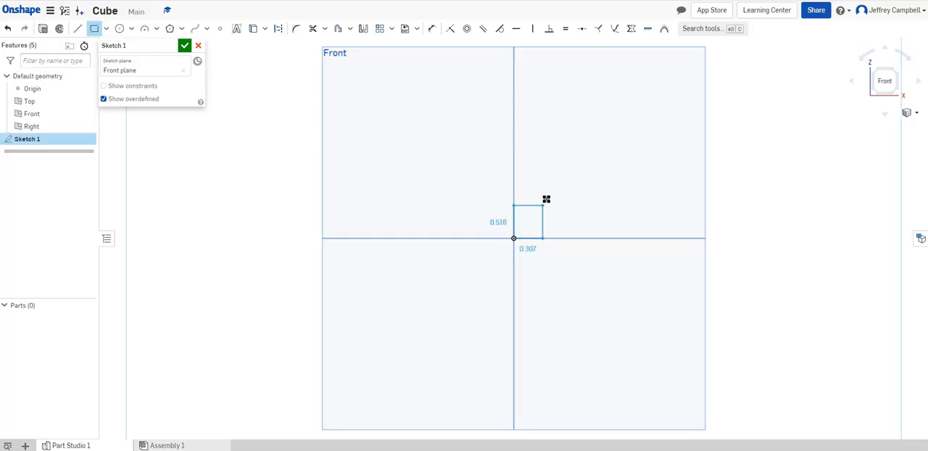
pyautogui.moveTo(546, 200); pyautogui.dragTo(610, 148)
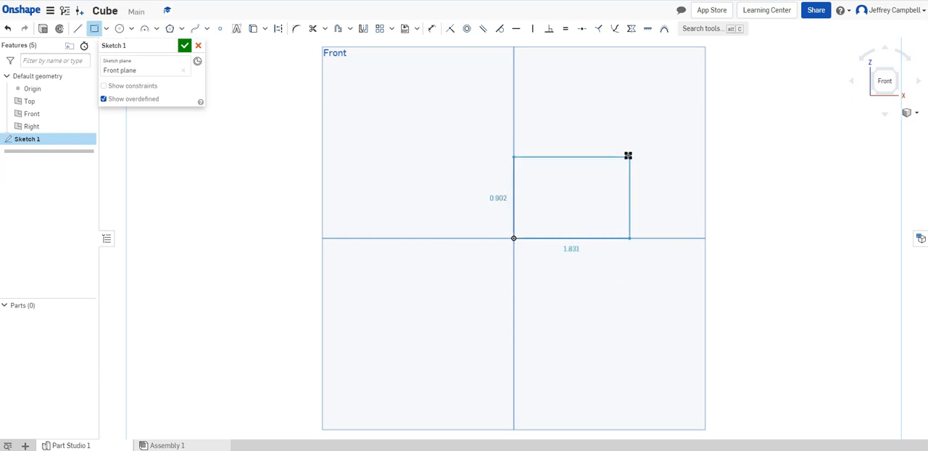
pyautogui.moveTo(628, 157); pyautogui.dragTo(572, 183)
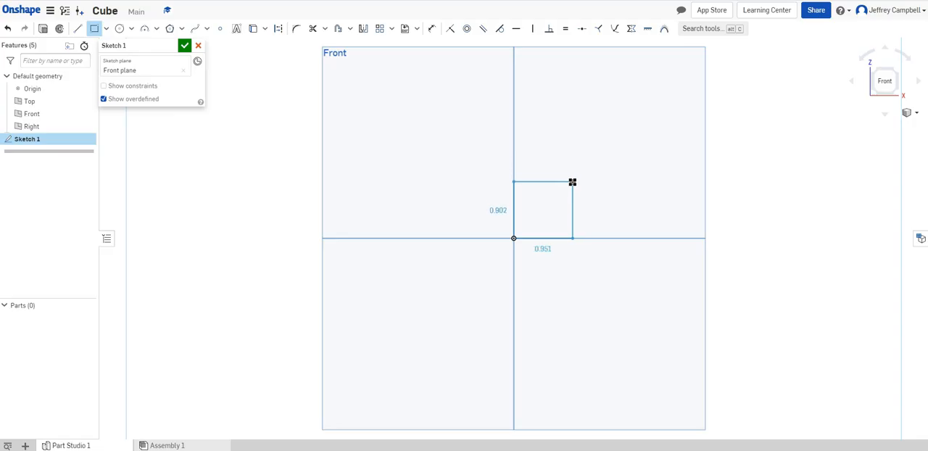
pyautogui.moveTo(571, 182); pyautogui.dragTo(584, 167)
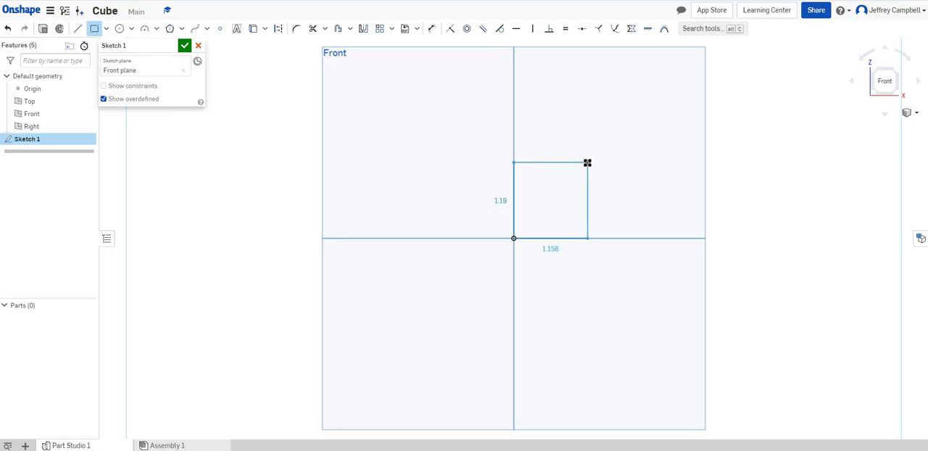
pyautogui.moveTo(587, 162); pyautogui.dragTo(606, 143)
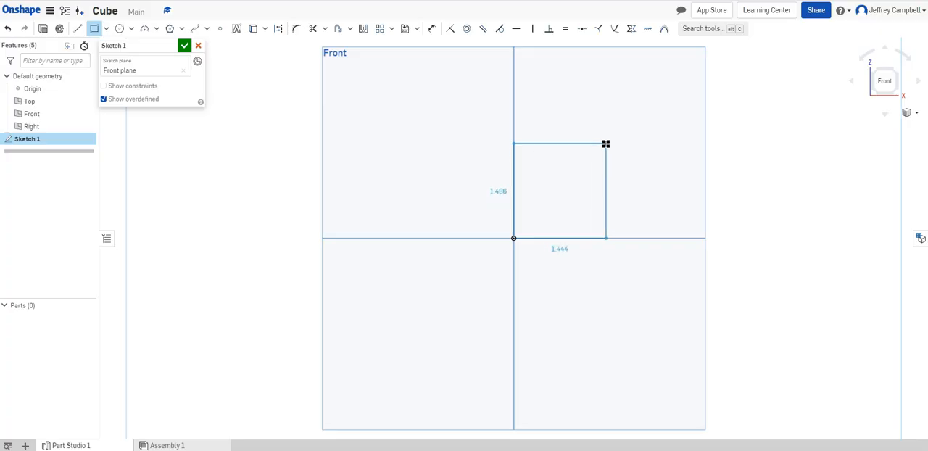
pyautogui.moveTo(606, 143); pyautogui.dragTo(580, 177)
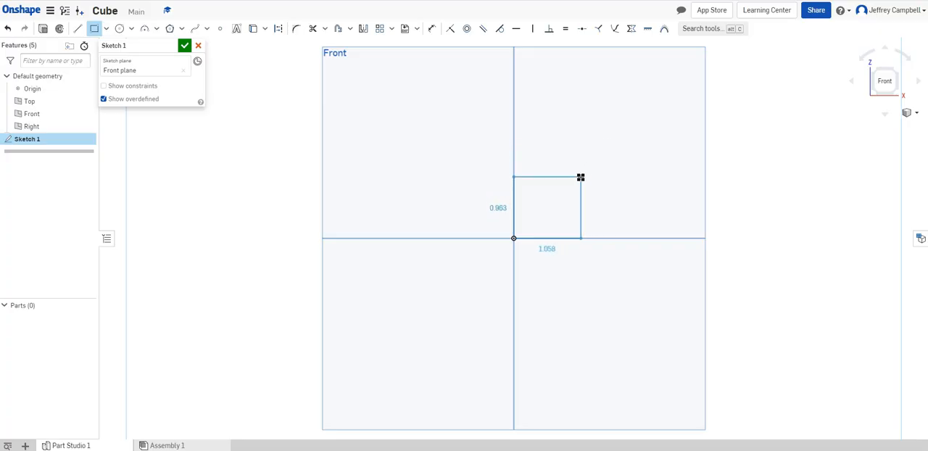
pyautogui.moveTo(580, 177); pyautogui.dragTo(613, 138)
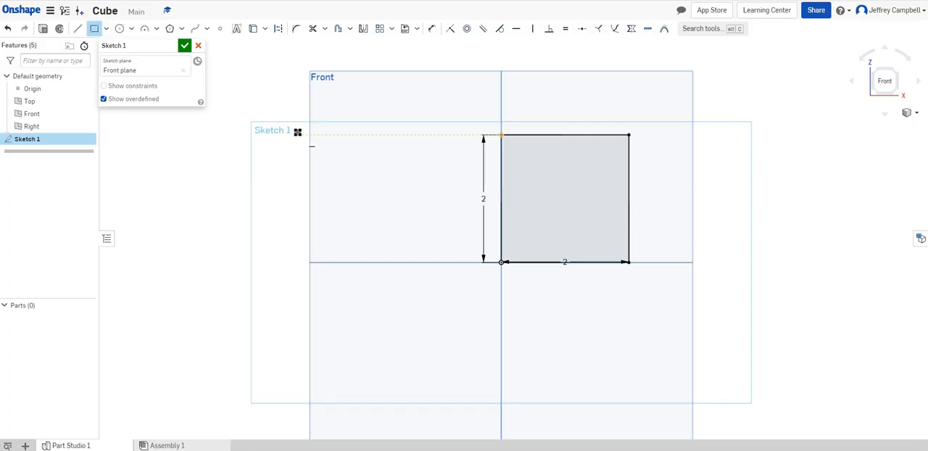
# Confirm the 2 by 2 square sketch anchored at the origin
pyautogui.click(186, 45)
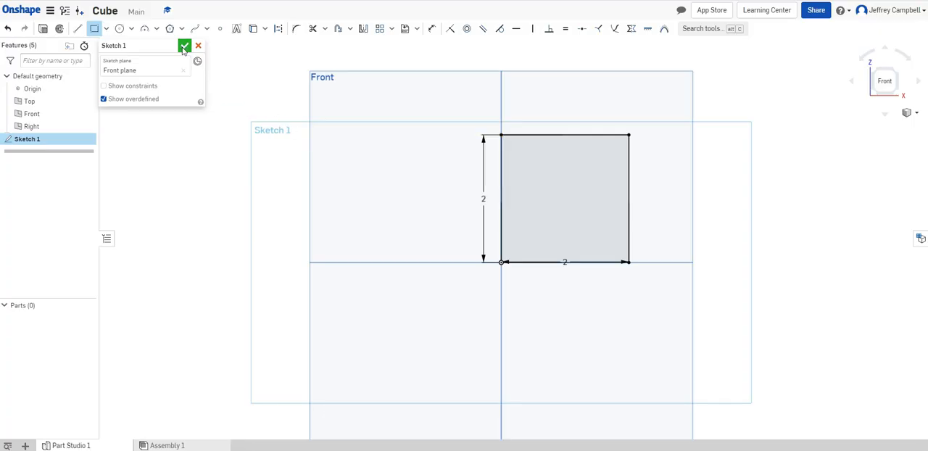
# Close Sketch 1 so the square is saved in the feature list
pyautogui.click(185, 46)
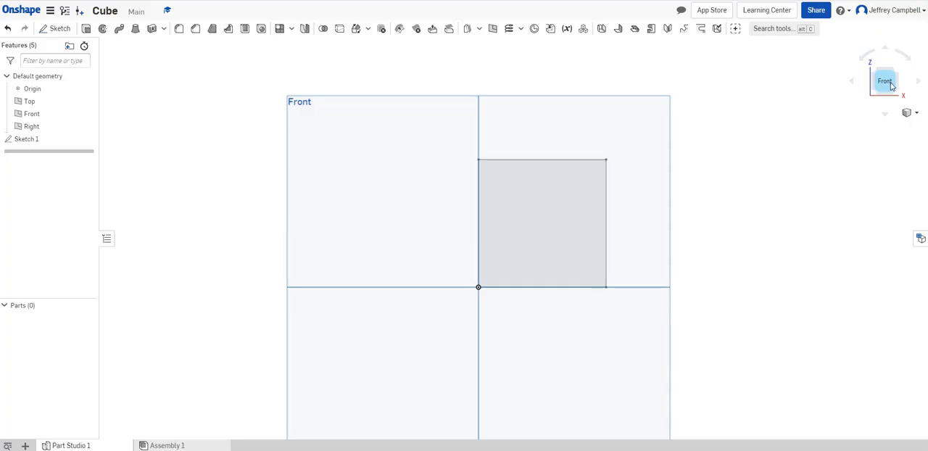
pyautogui.moveTo(917, 84)
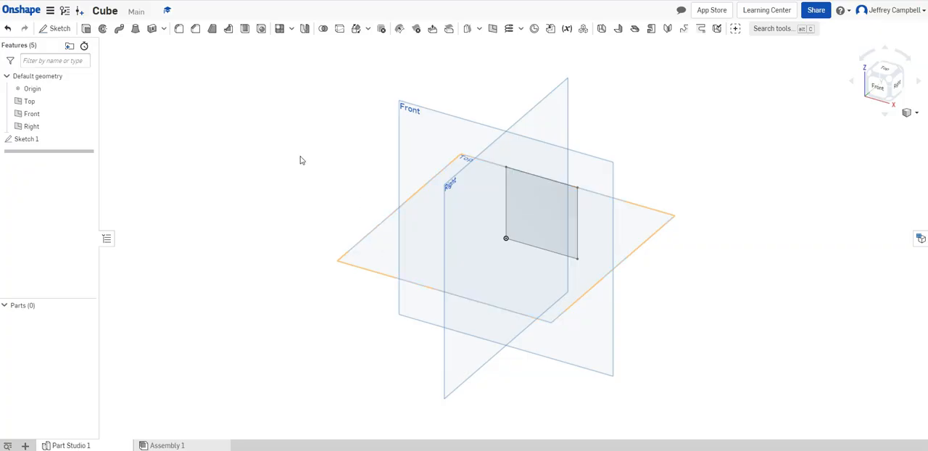
pyautogui.moveTo(278, 134)
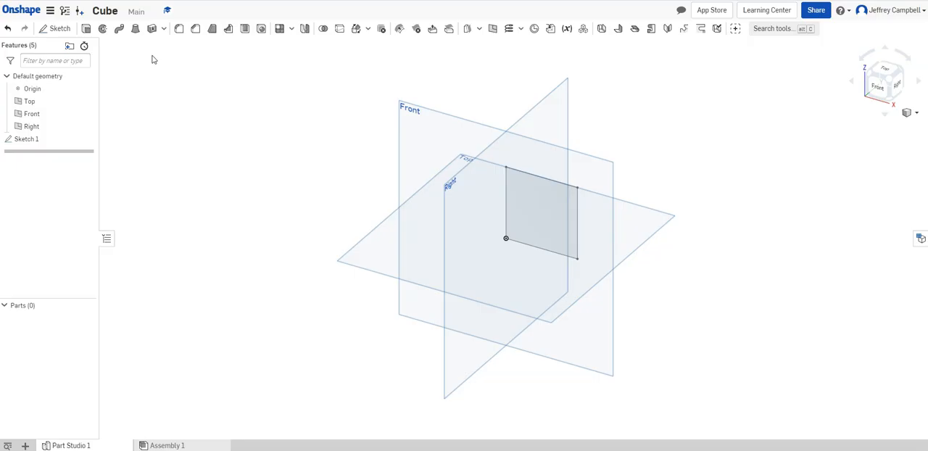
pyautogui.moveTo(87, 29)
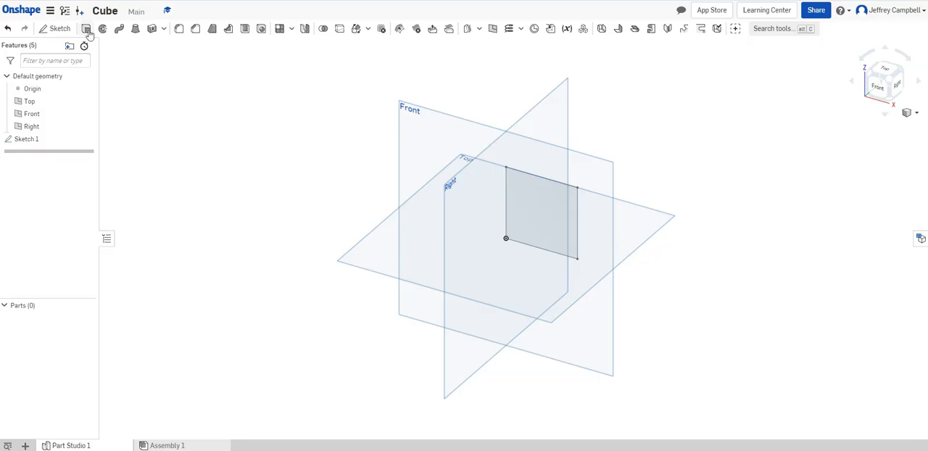
pyautogui.moveTo(87, 29)
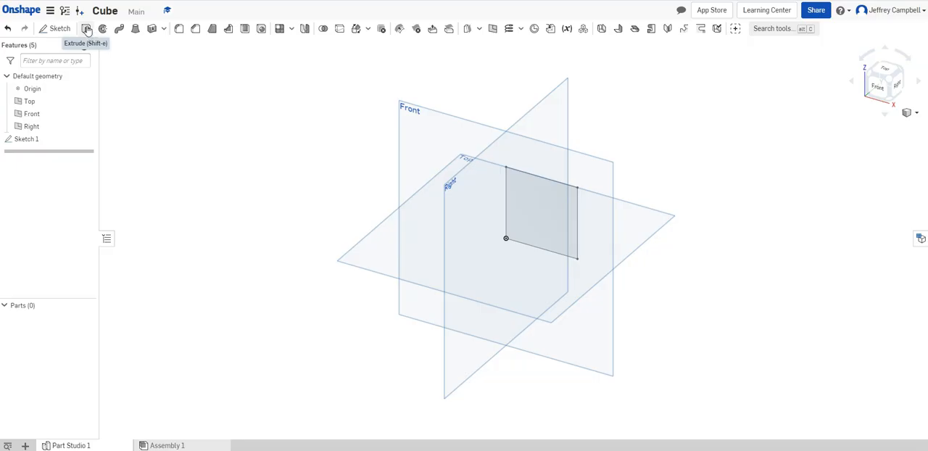
# Extrude the square region to a blind depth of 2 in
pyautogui.click(87, 29)
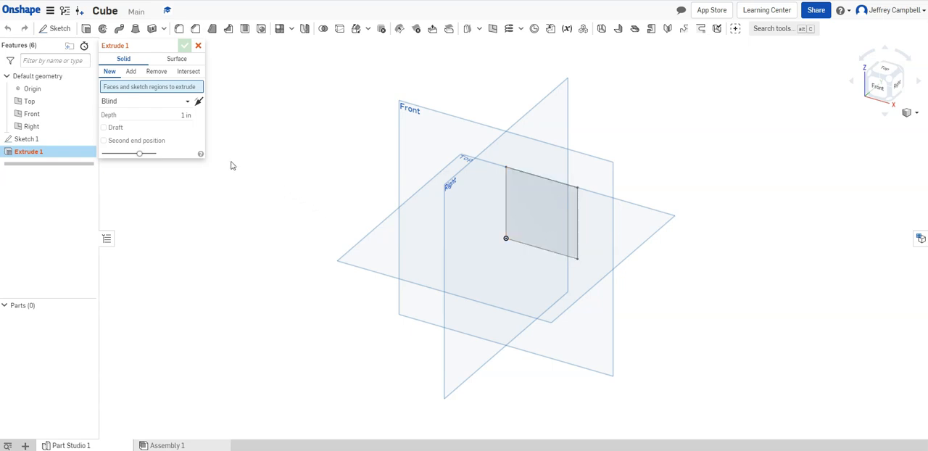
pyautogui.moveTo(136, 90)
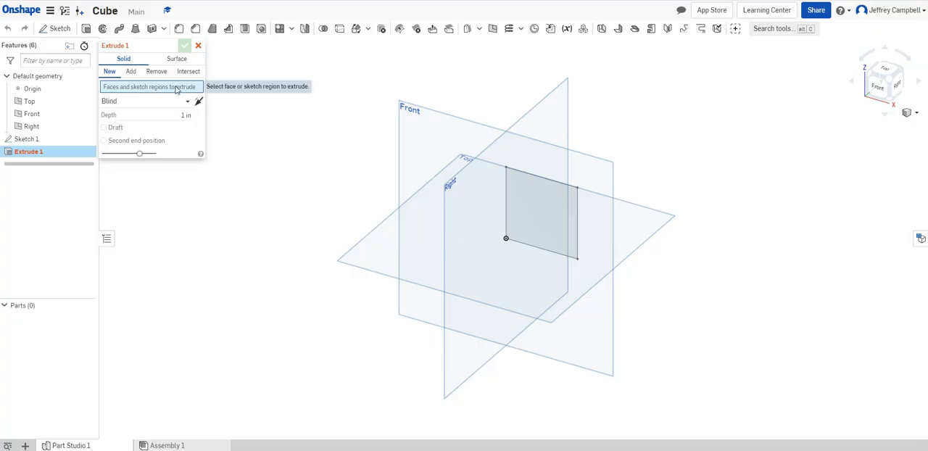
pyautogui.click(539, 210)
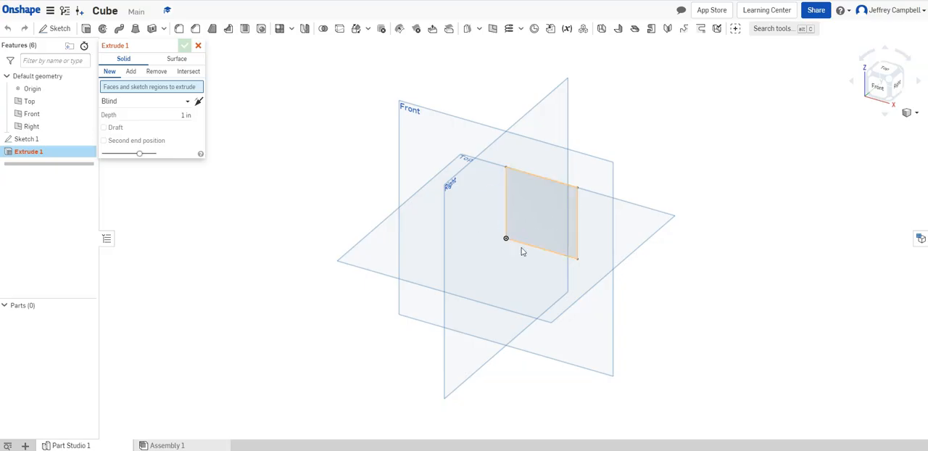
pyautogui.moveTo(544, 221)
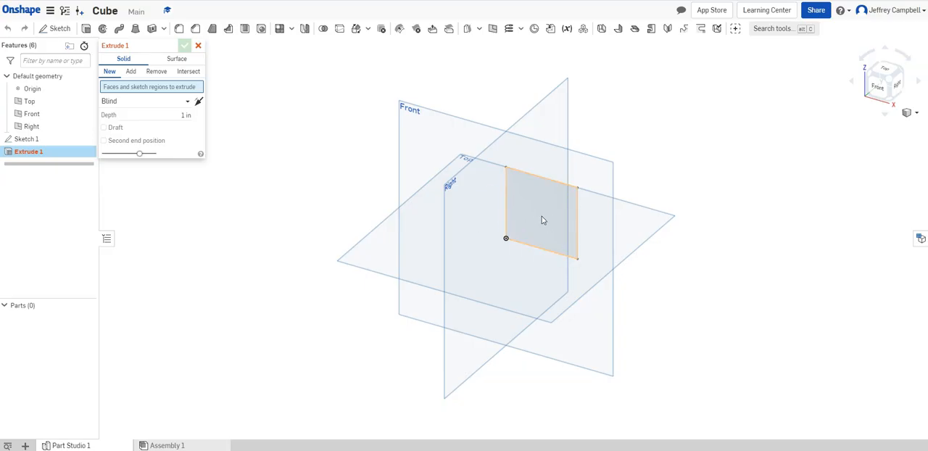
pyautogui.click(540, 214)
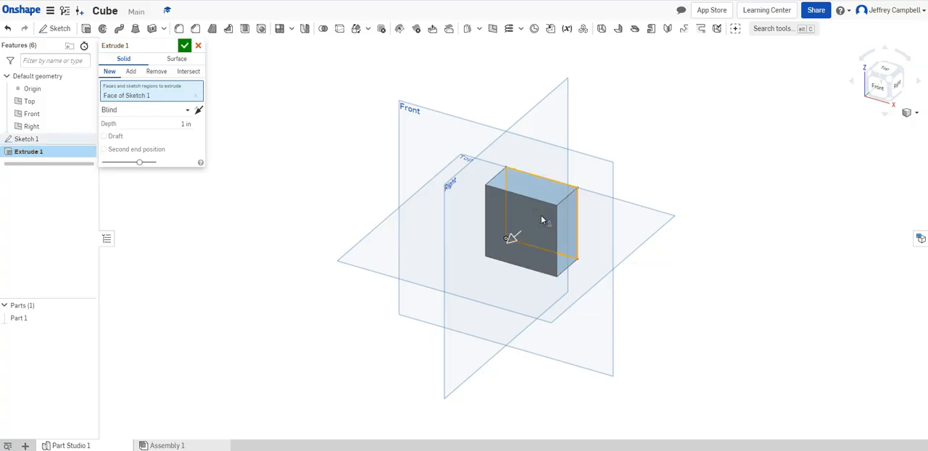
pyautogui.moveTo(558, 212)
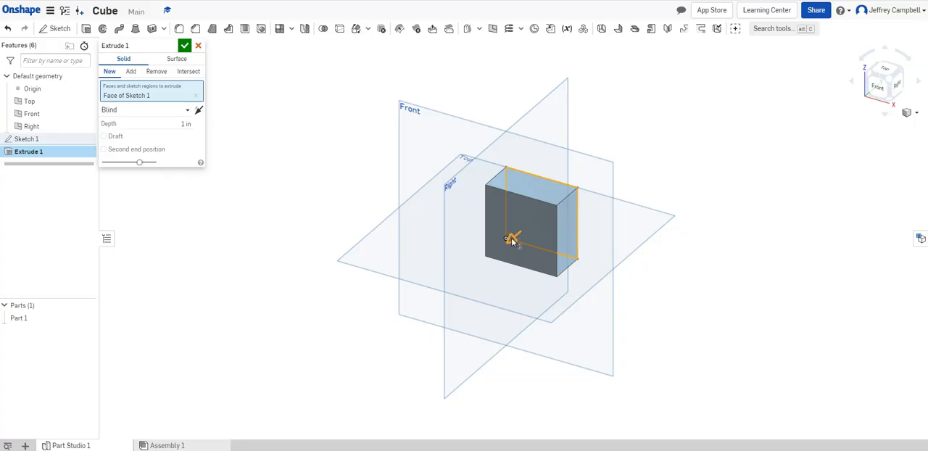
pyautogui.moveTo(513, 239); pyautogui.dragTo(470, 278)
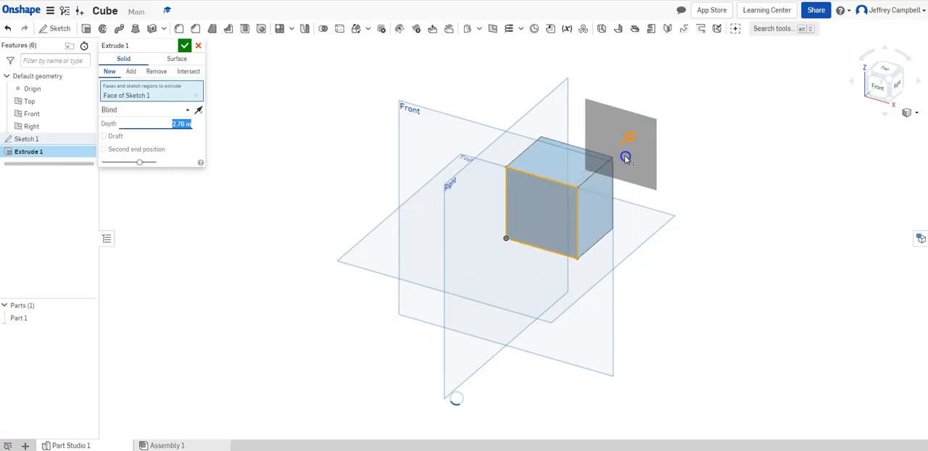
pyautogui.moveTo(627, 157); pyautogui.dragTo(521, 238)
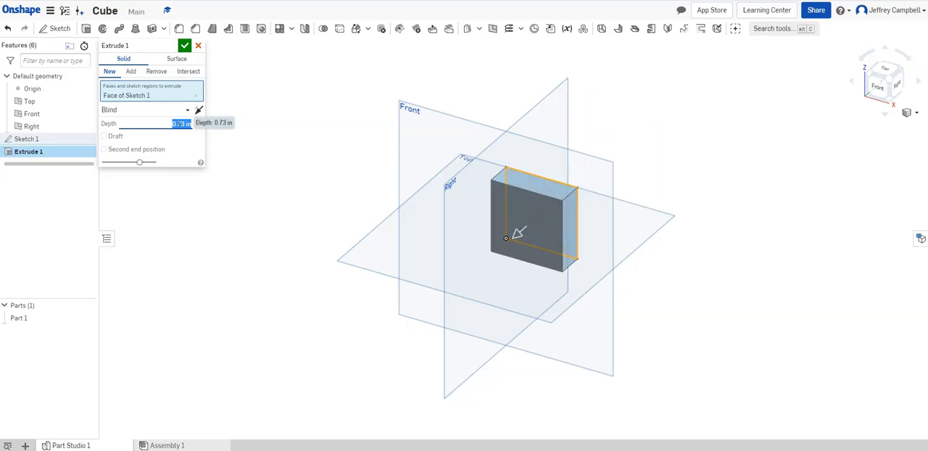
pyautogui.write('2 in')
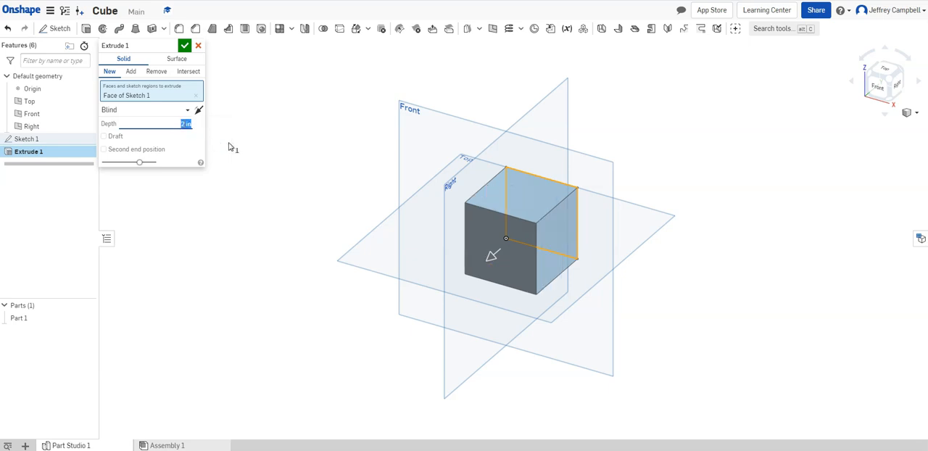
pyautogui.moveTo(408, 183)
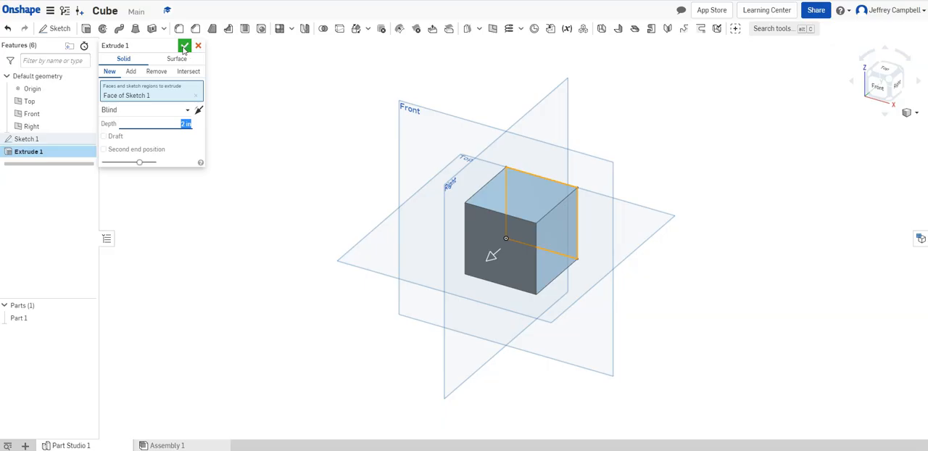
# Accept Extrude 1 so the cube becomes Part 1
pyautogui.click(186, 47)
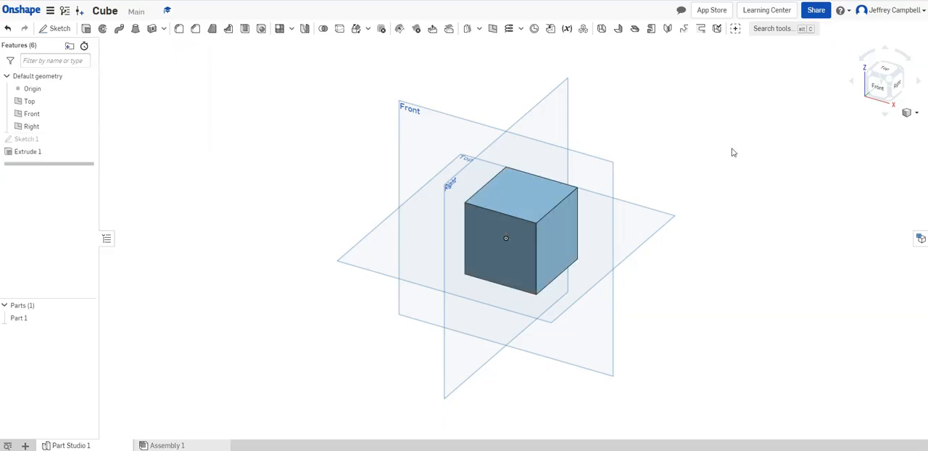
pyautogui.moveTo(704, 168)
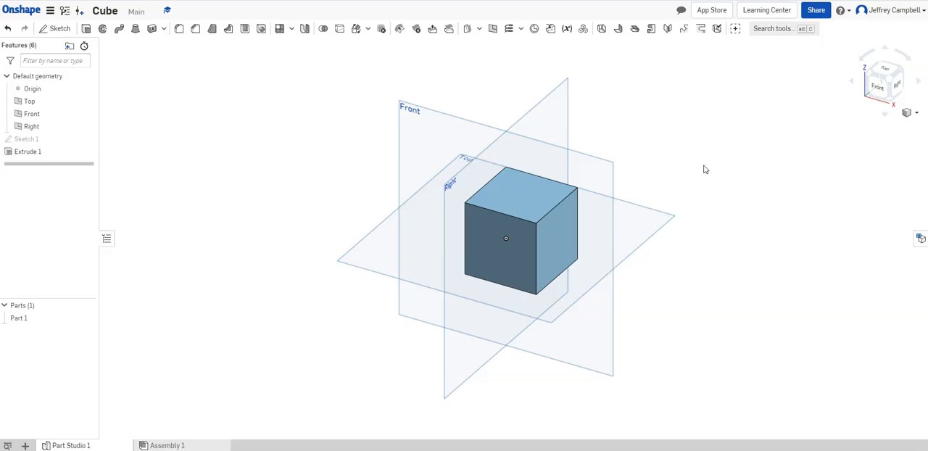
pyautogui.moveTo(702, 162)
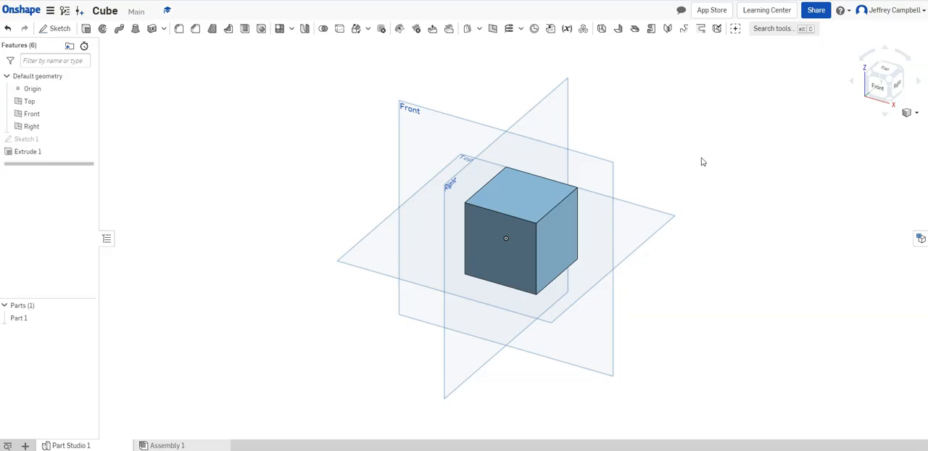
pyautogui.moveTo(688, 142)
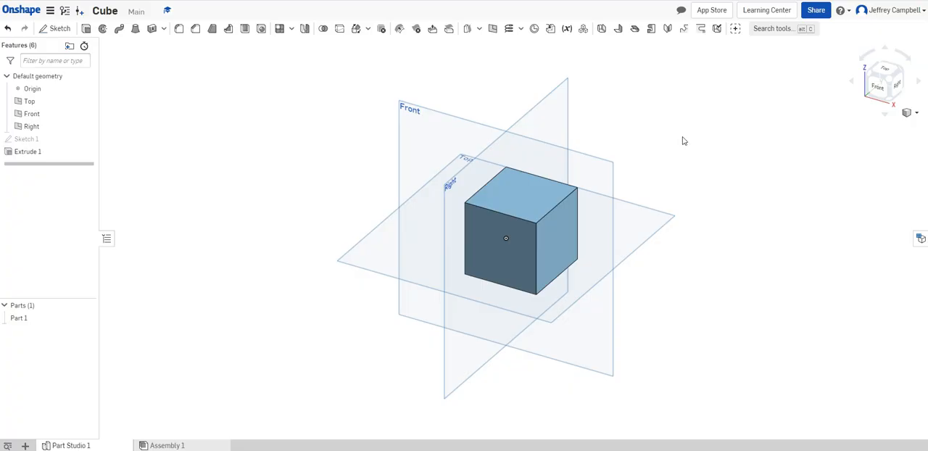
pyautogui.moveTo(681, 139)
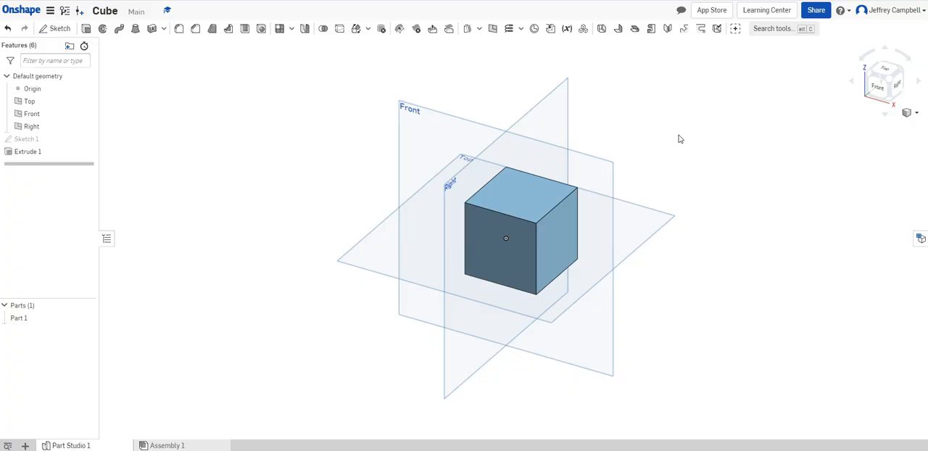
pyautogui.moveTo(685, 119)
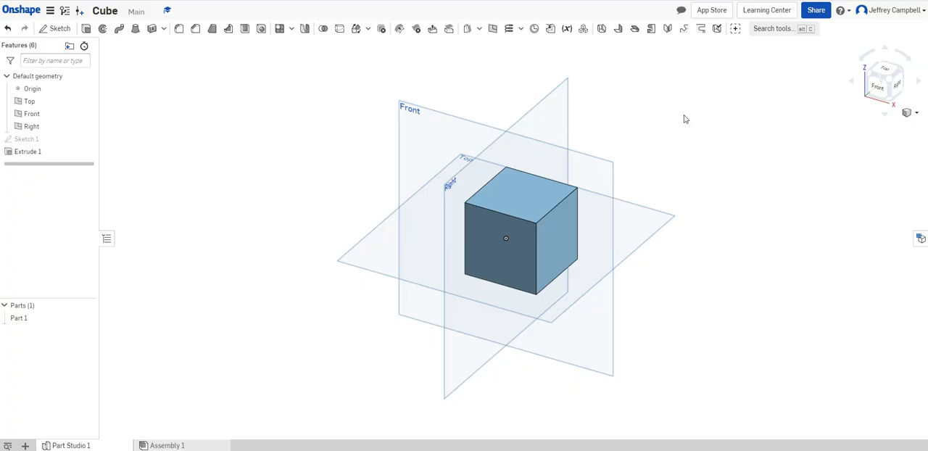
pyautogui.moveTo(557, 257)
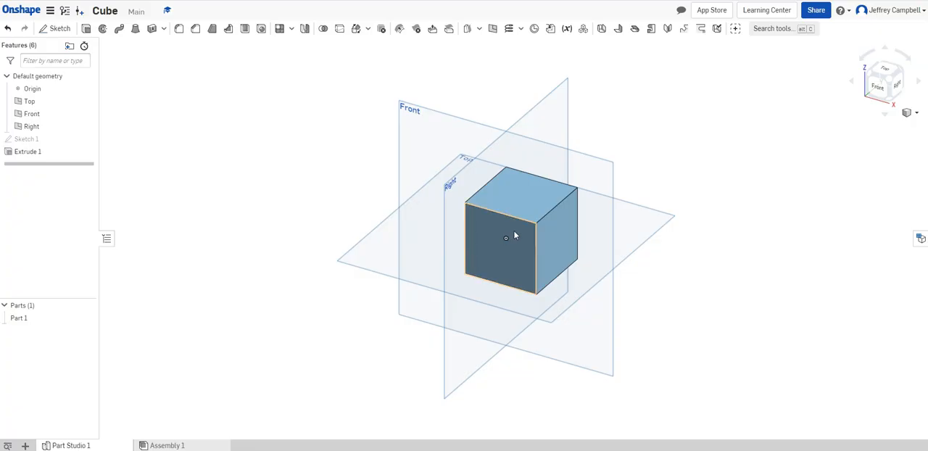
pyautogui.moveTo(531, 251)
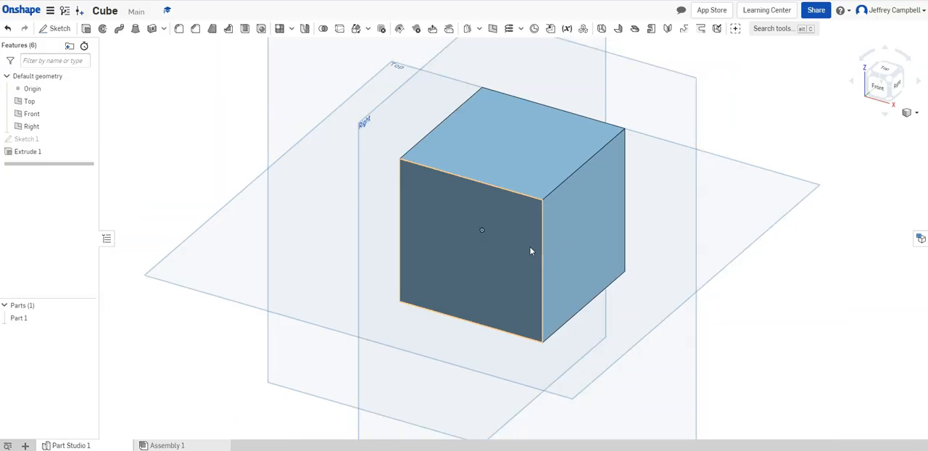
# Zoom and orbit around the cube to inspect it from several sides
pyautogui.scroll(-3)
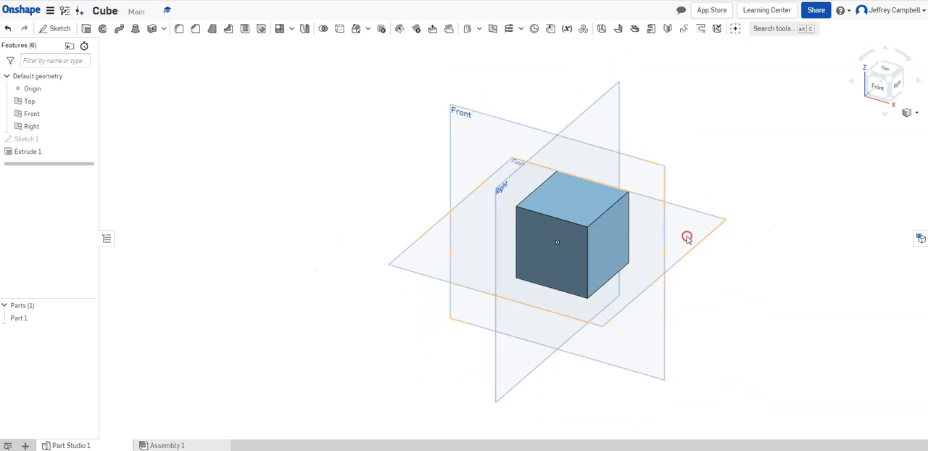
pyautogui.moveTo(688, 238); pyautogui.dragTo(461, 209)
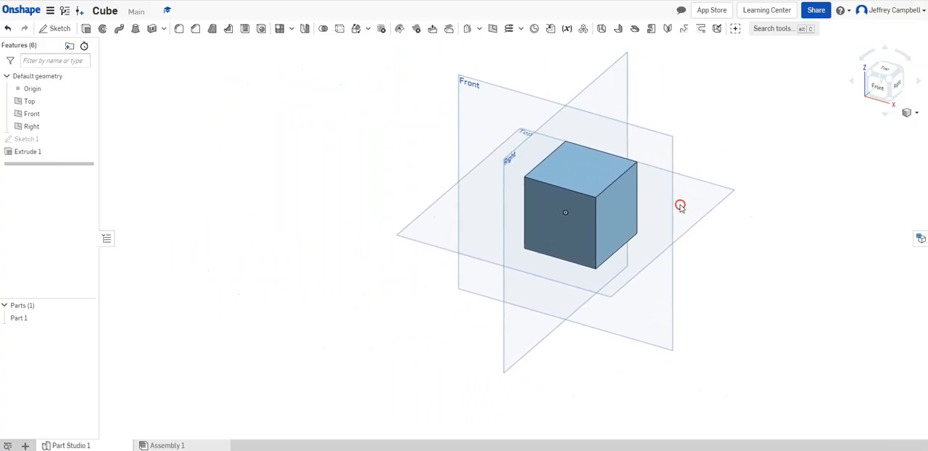
pyautogui.moveTo(680, 206); pyautogui.dragTo(641, 245)
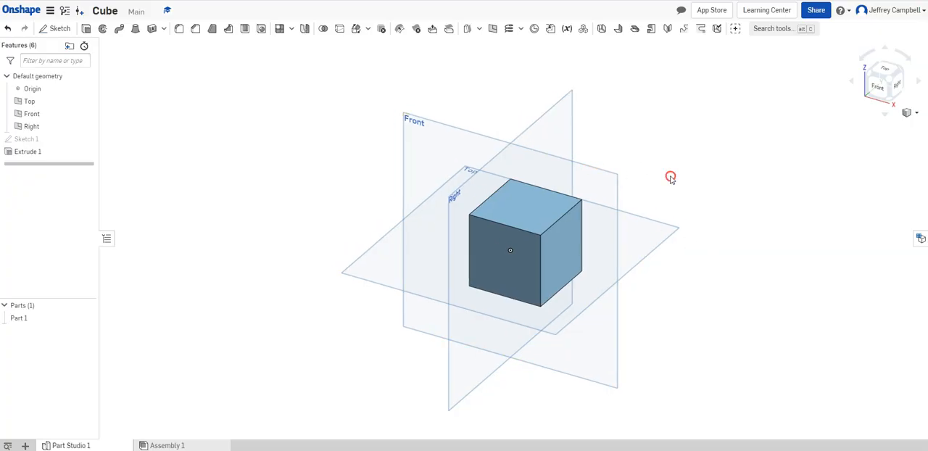
pyautogui.moveTo(670, 177); pyautogui.dragTo(641, 200)
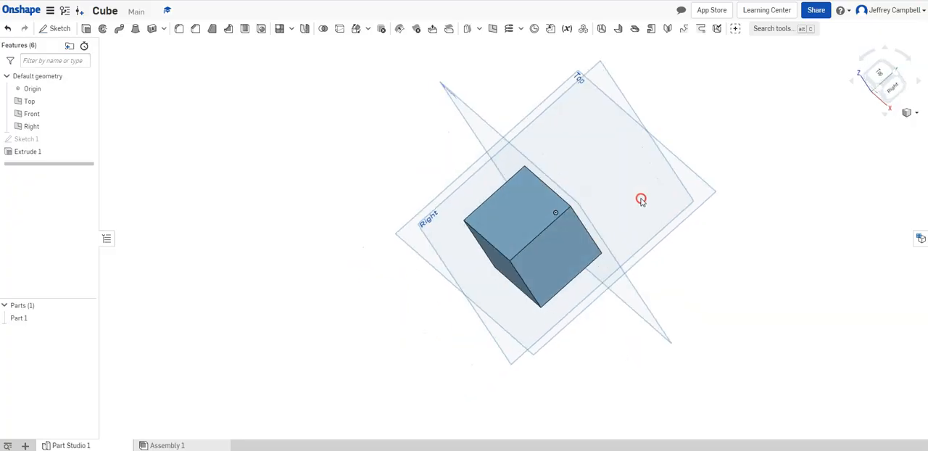
pyautogui.moveTo(641, 199); pyautogui.dragTo(702, 101)
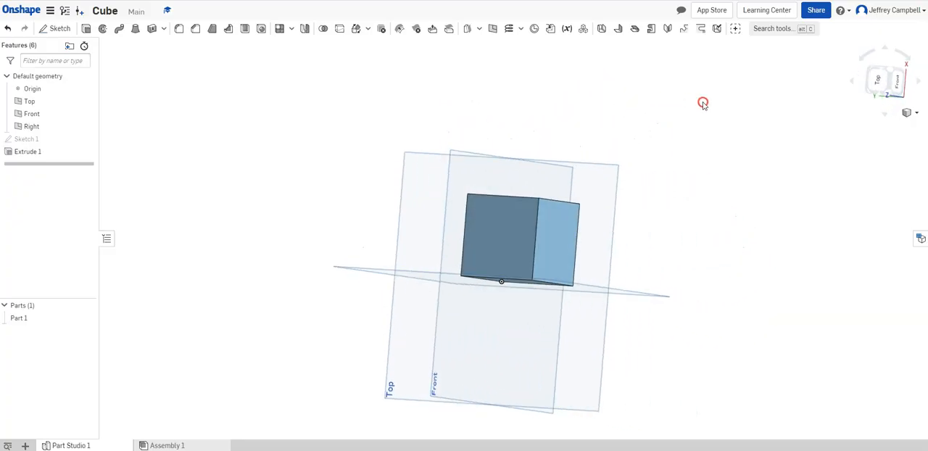
pyautogui.moveTo(702, 101); pyautogui.dragTo(610, 232)
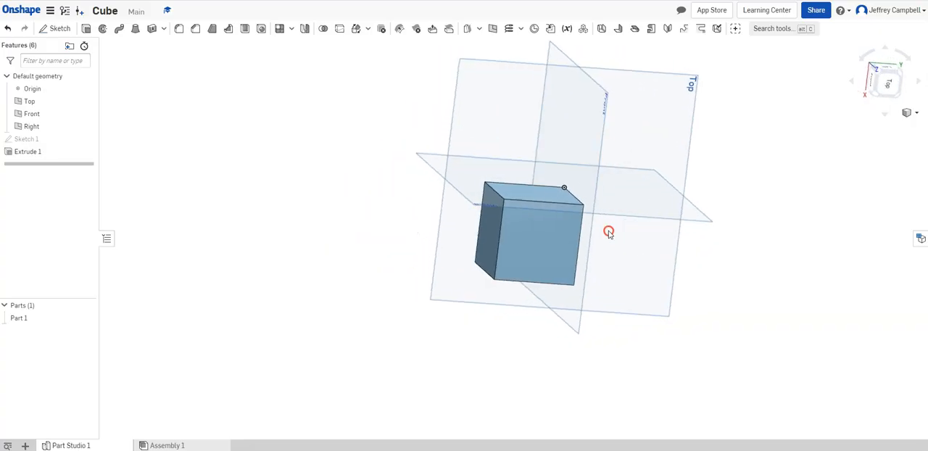
pyautogui.moveTo(609, 232); pyautogui.dragTo(487, 116)
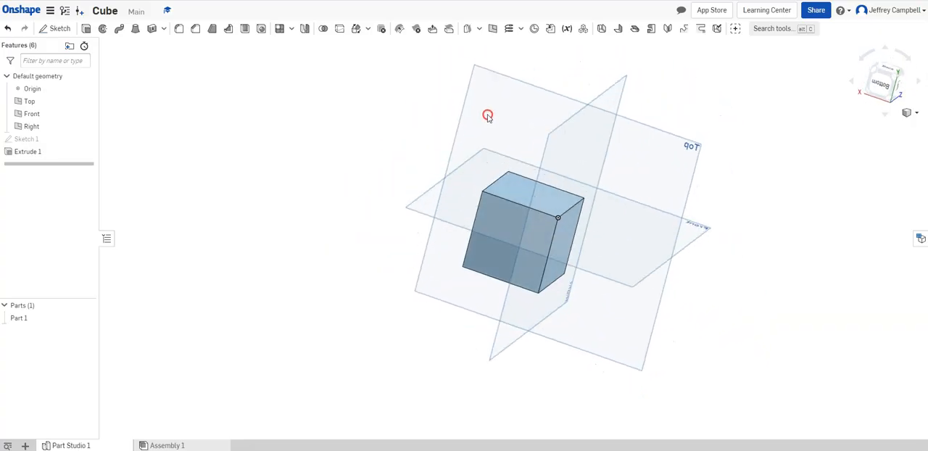
pyautogui.moveTo(487, 116); pyautogui.dragTo(633, 133)
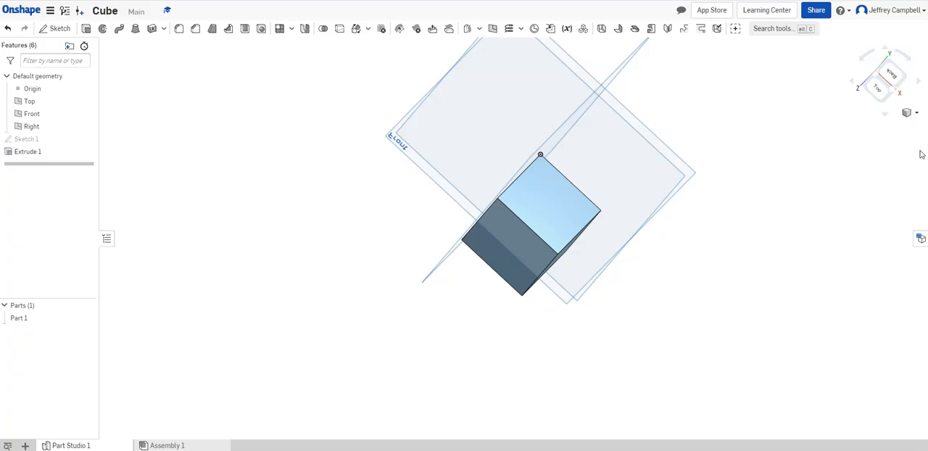
pyautogui.moveTo(908, 113)
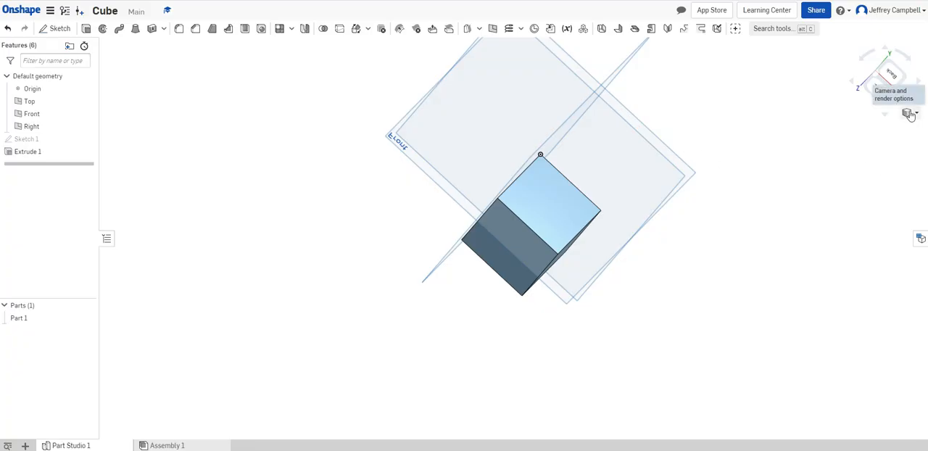
# Snap the cube to isometric, then switch to trimetric via the camera options
pyautogui.click(910, 113)
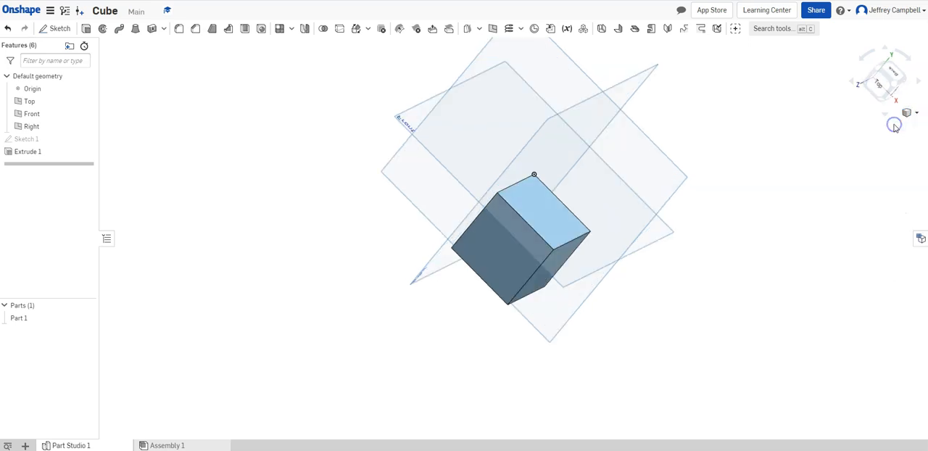
pyautogui.click(893, 124)
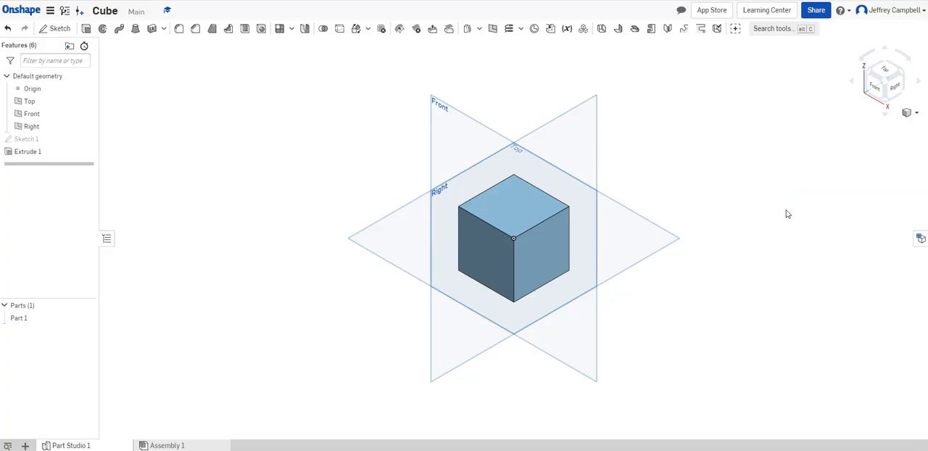
pyautogui.click(911, 114)
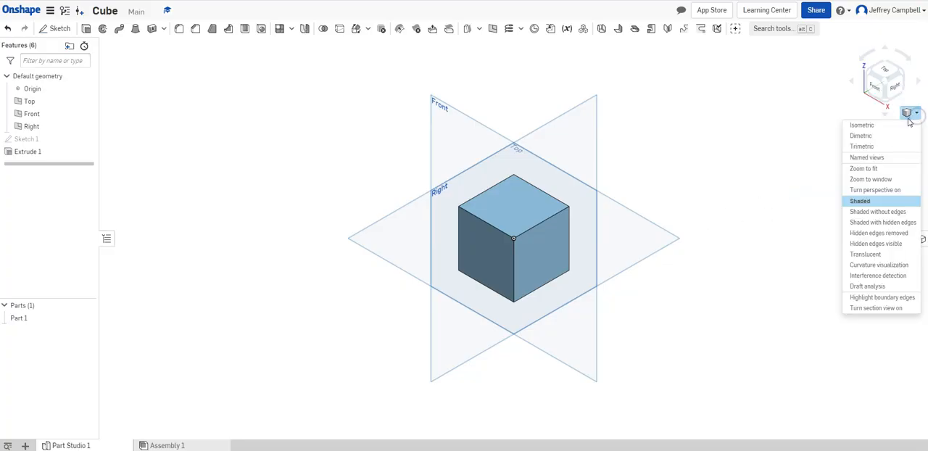
pyautogui.moveTo(862, 145)
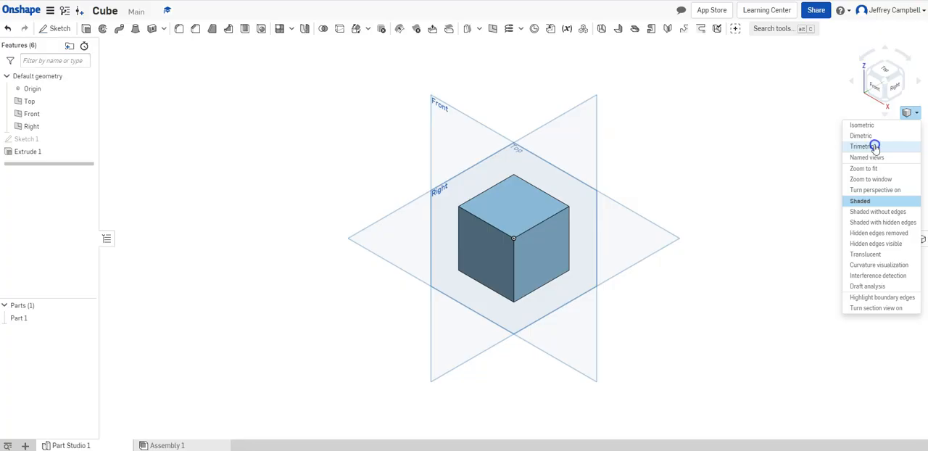
pyautogui.click(863, 145)
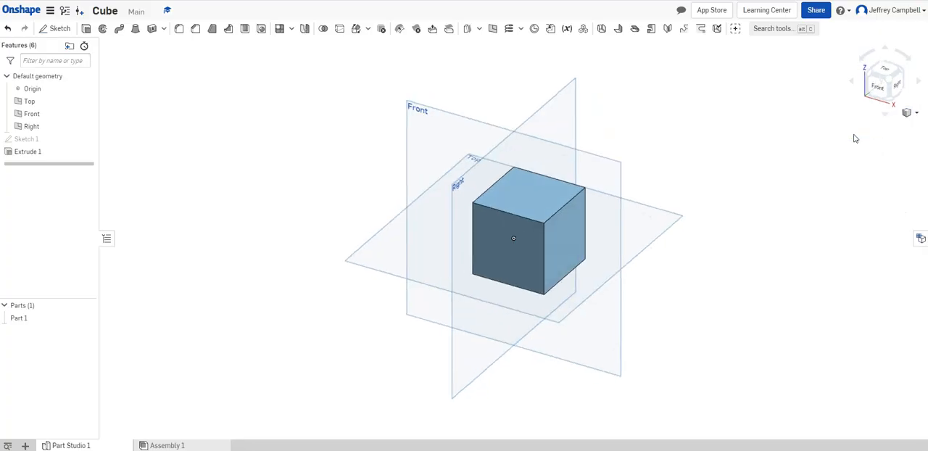
pyautogui.moveTo(844, 167)
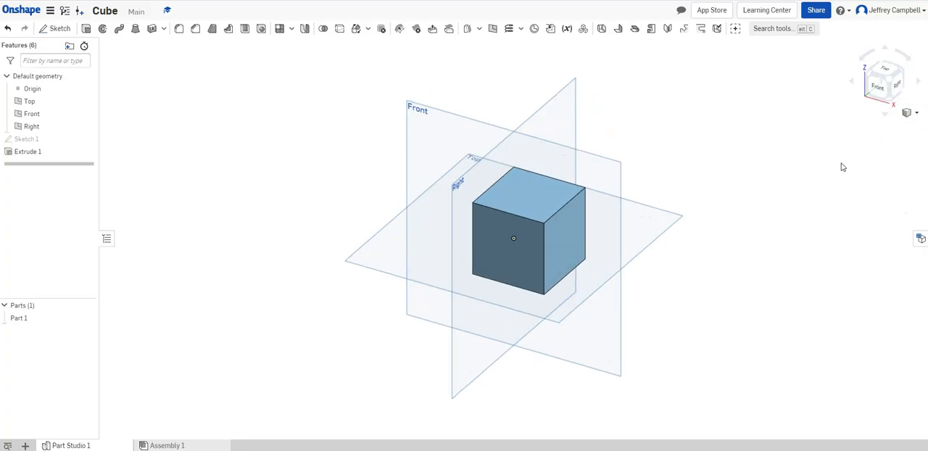
pyautogui.click(908, 113)
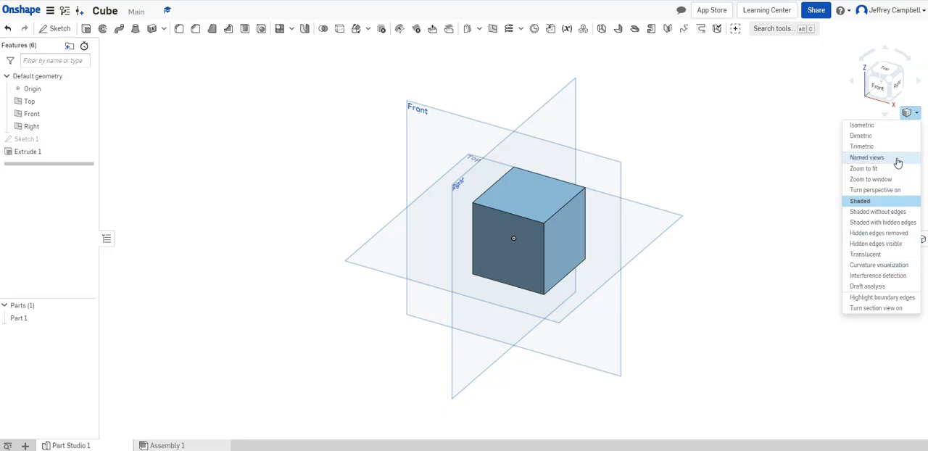
pyautogui.moveTo(883, 146)
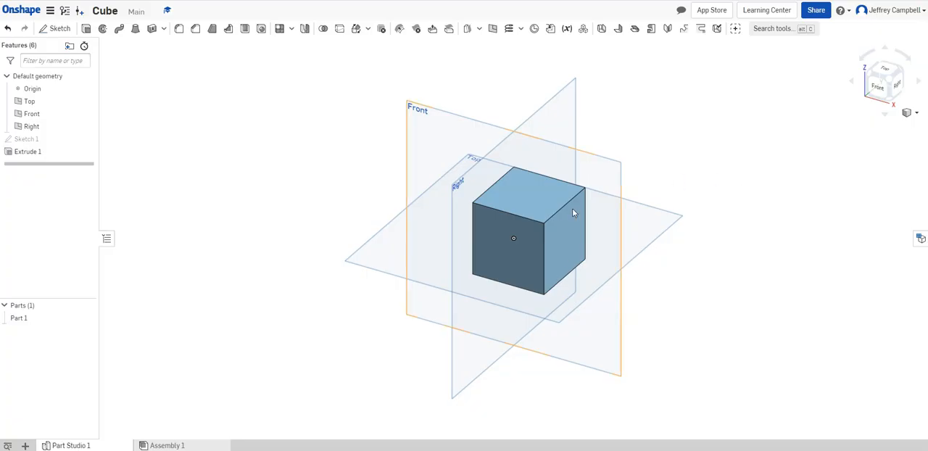
pyautogui.moveTo(670, 238)
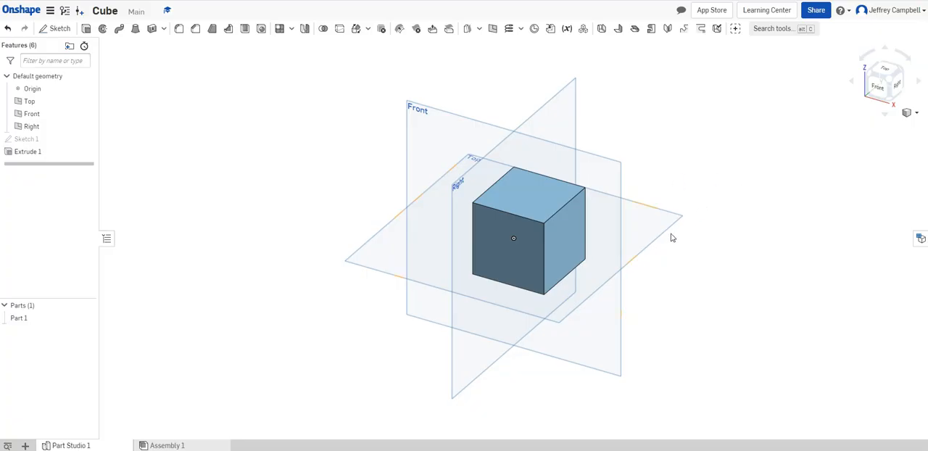